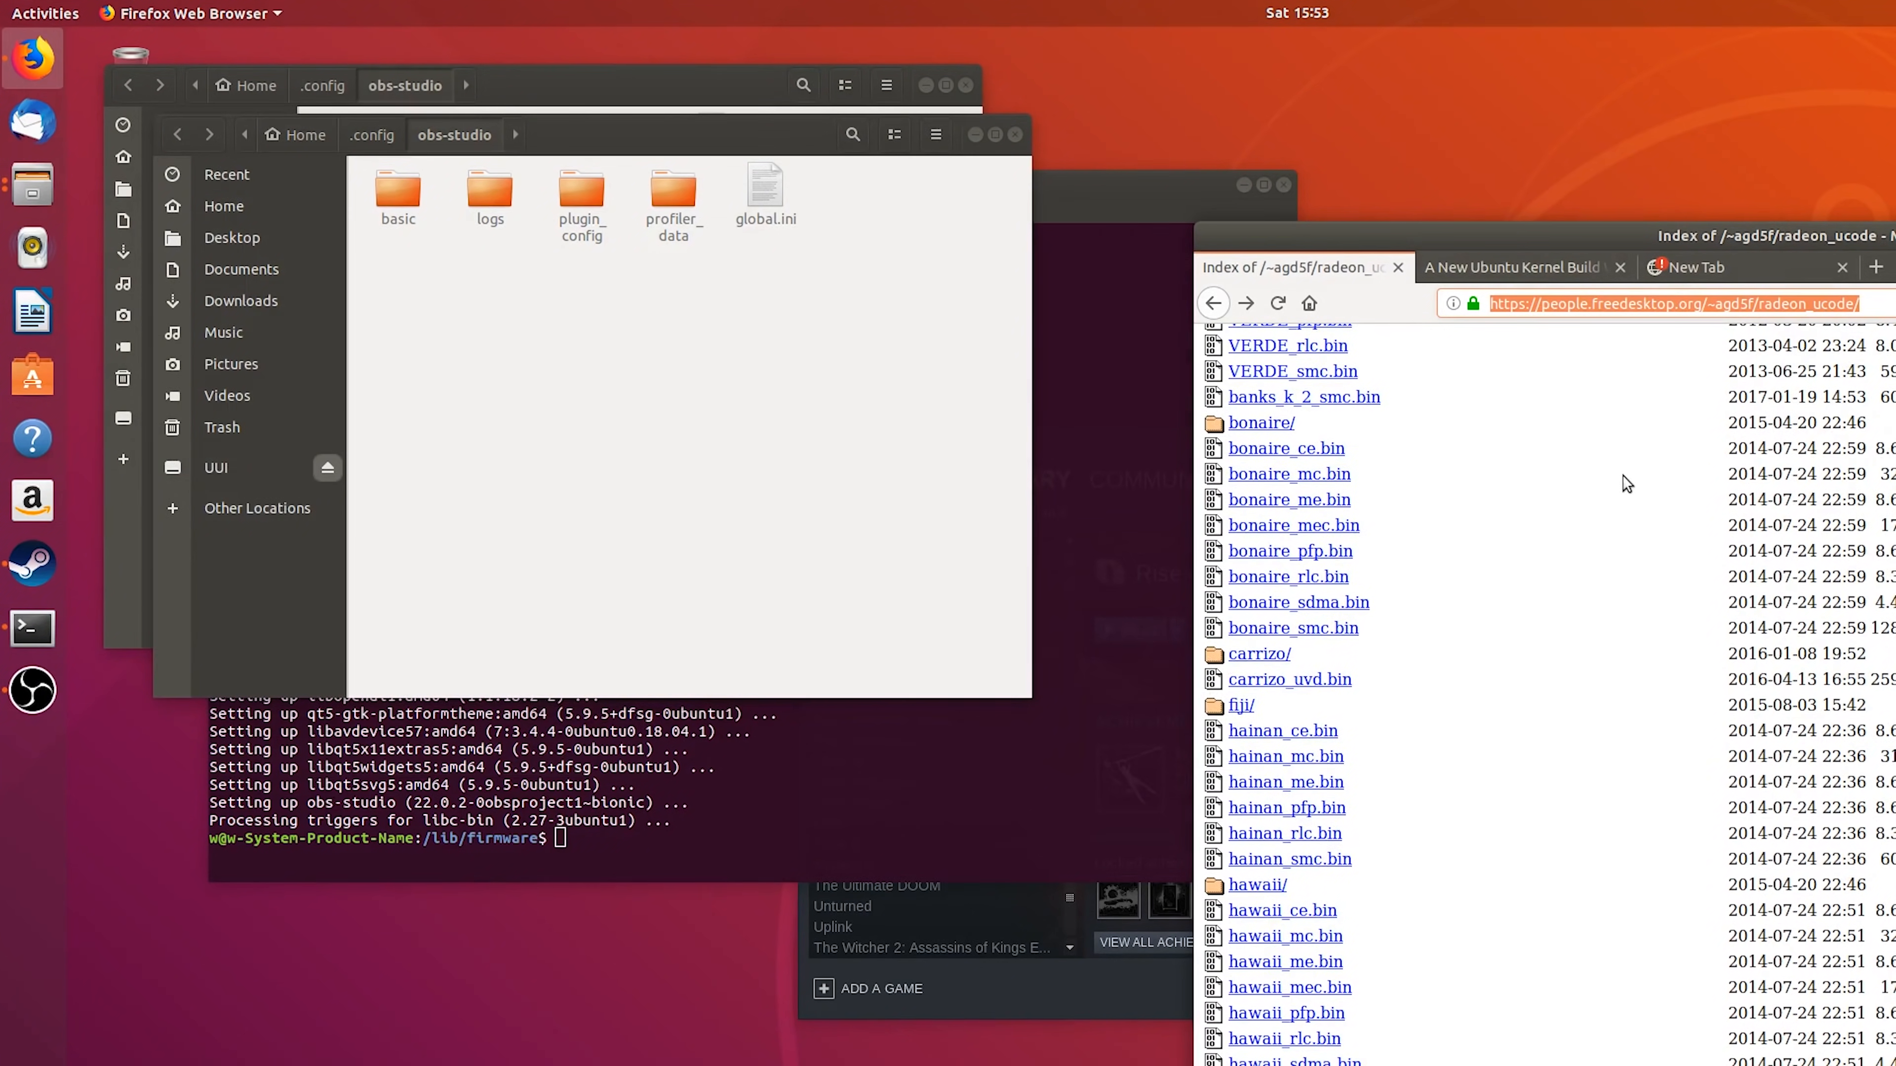
- Enter the comment line '# SOME QUALITY OF LIFE IMPROVEMENTS' in the terminal
scroll(down, 3)
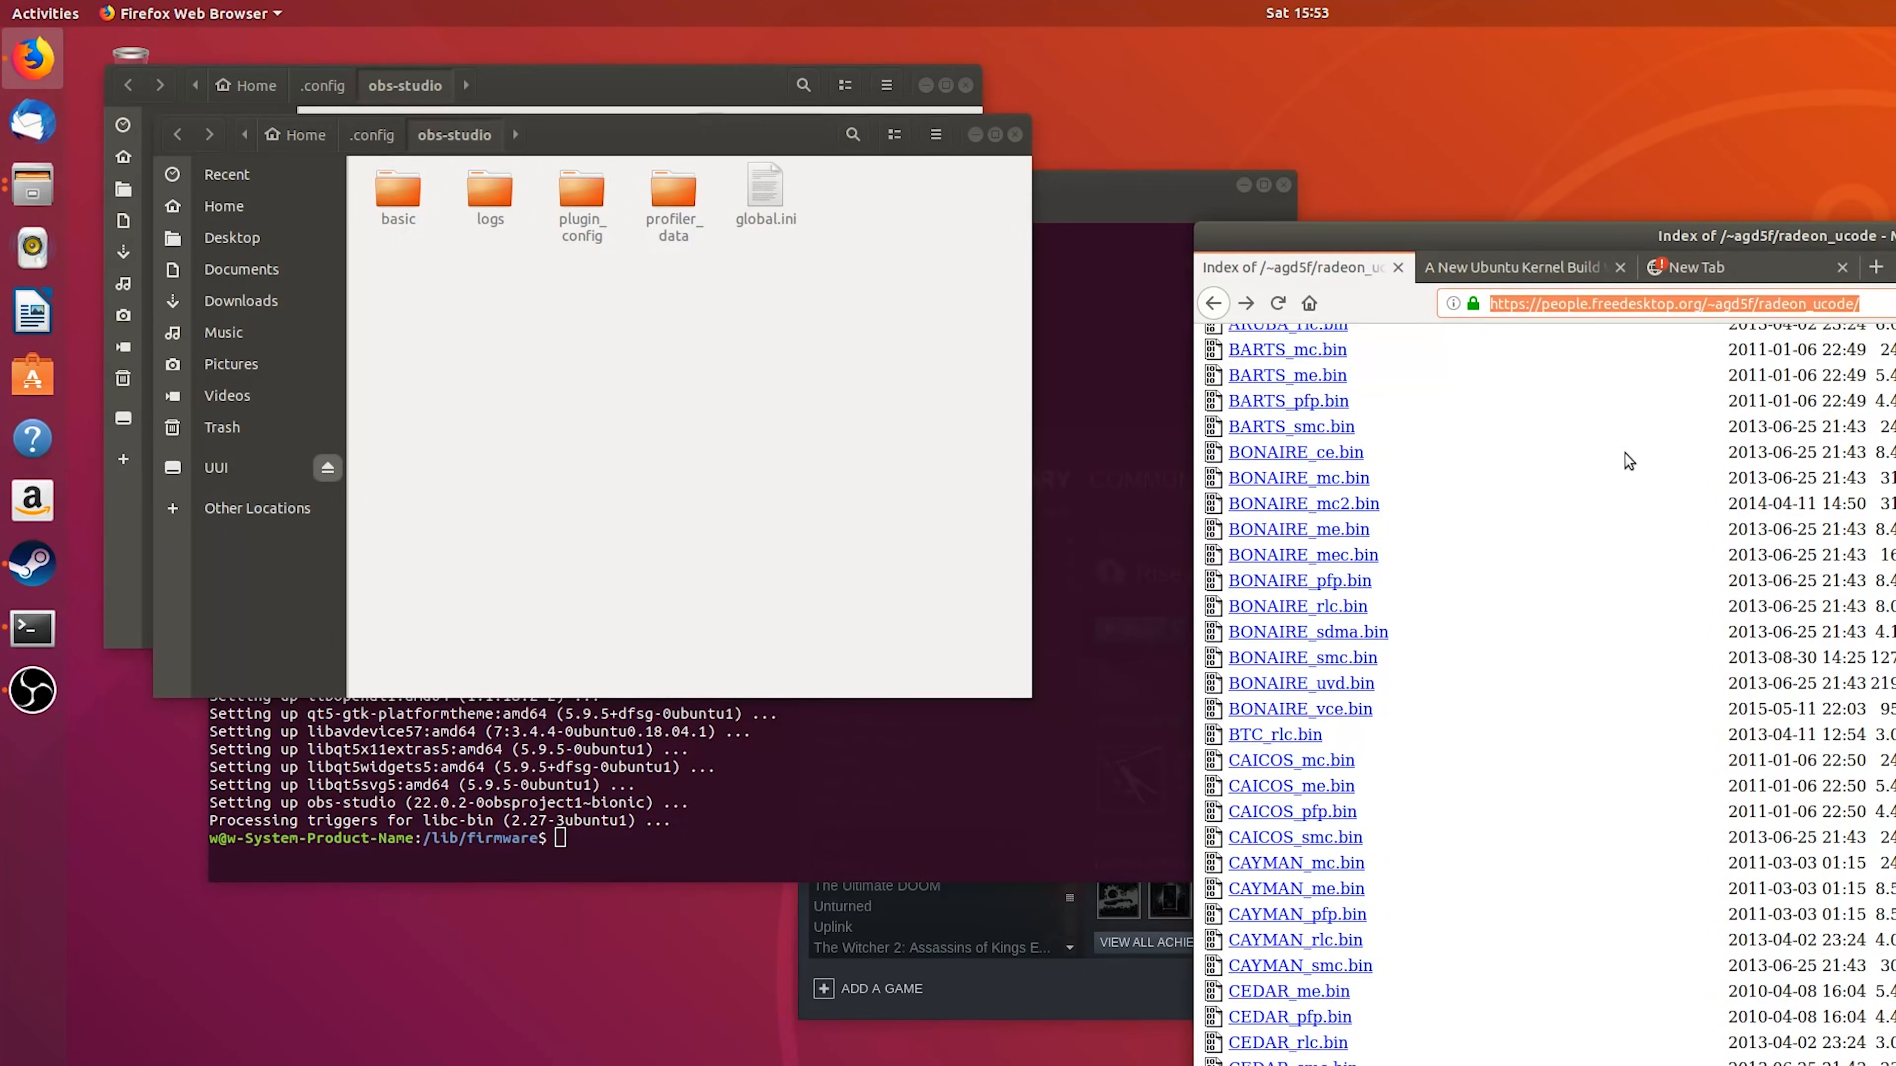
scroll(down, 3)
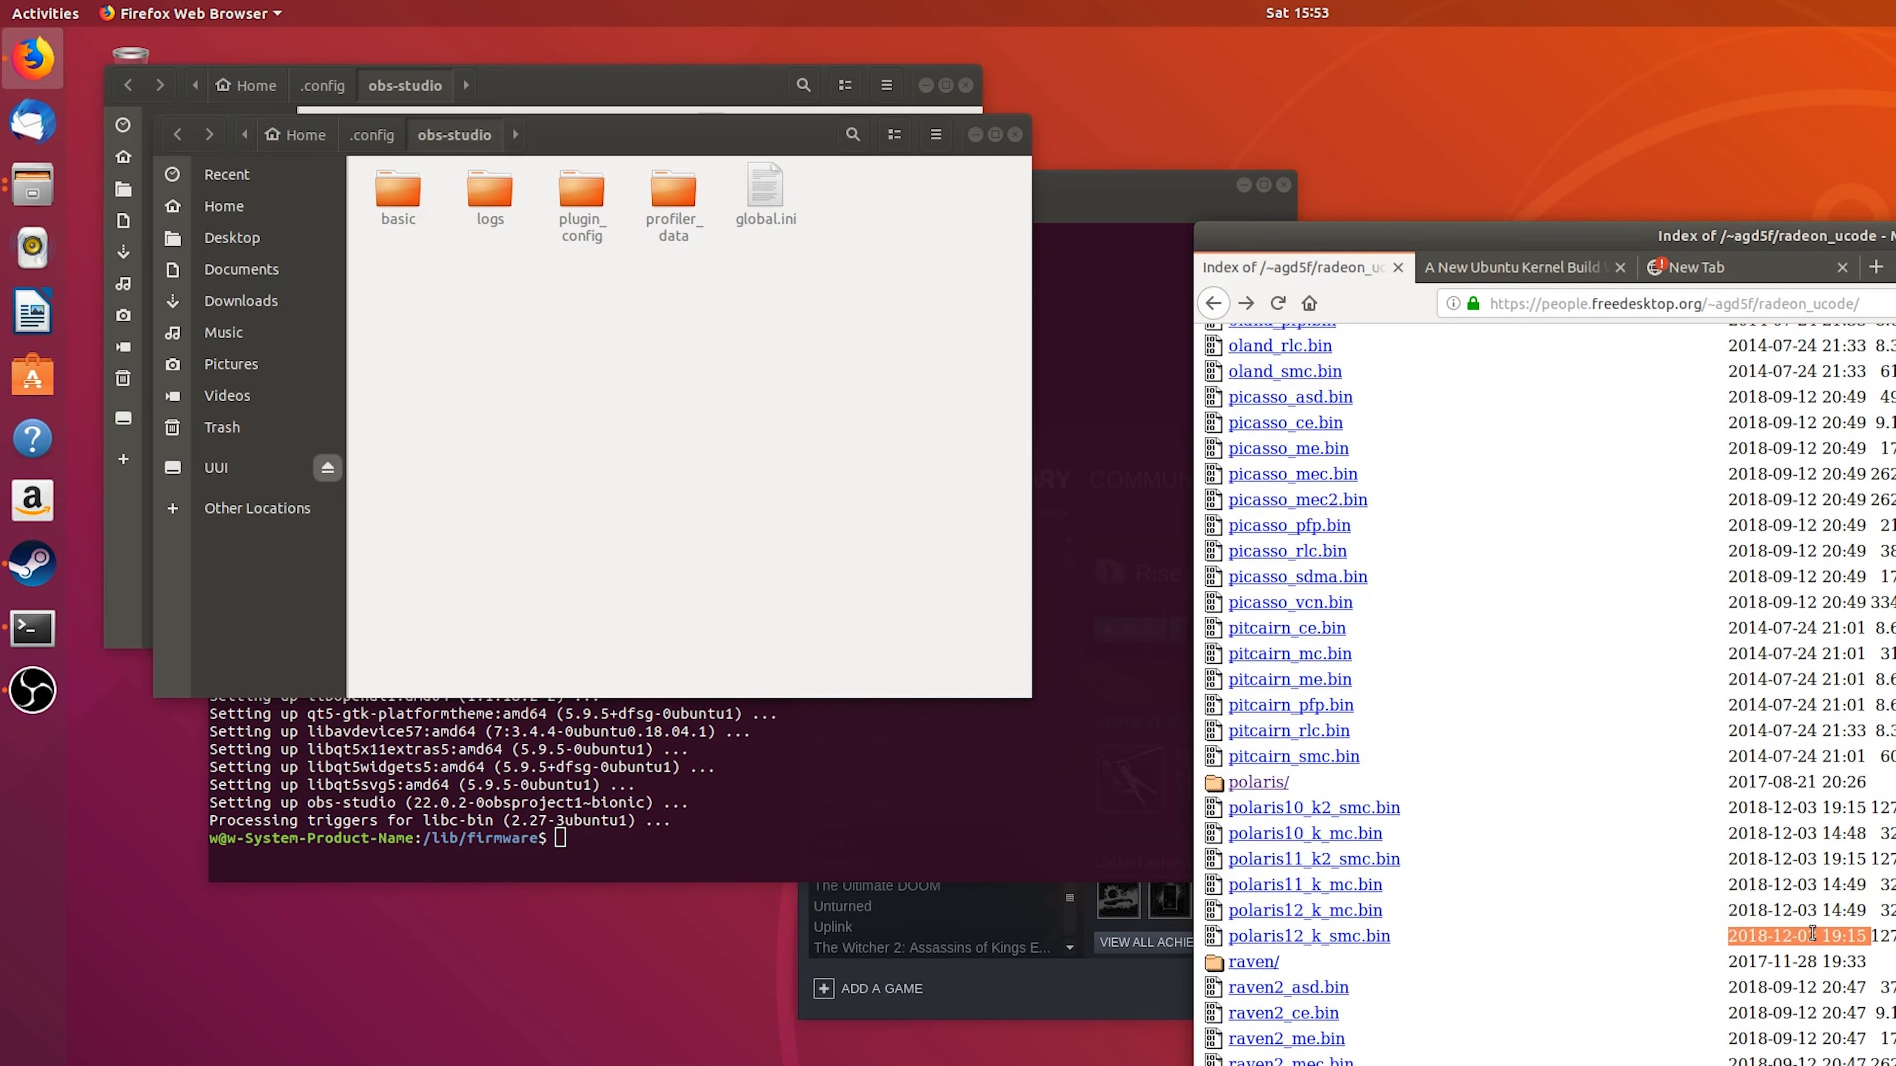
mouse_move(1550, 739)
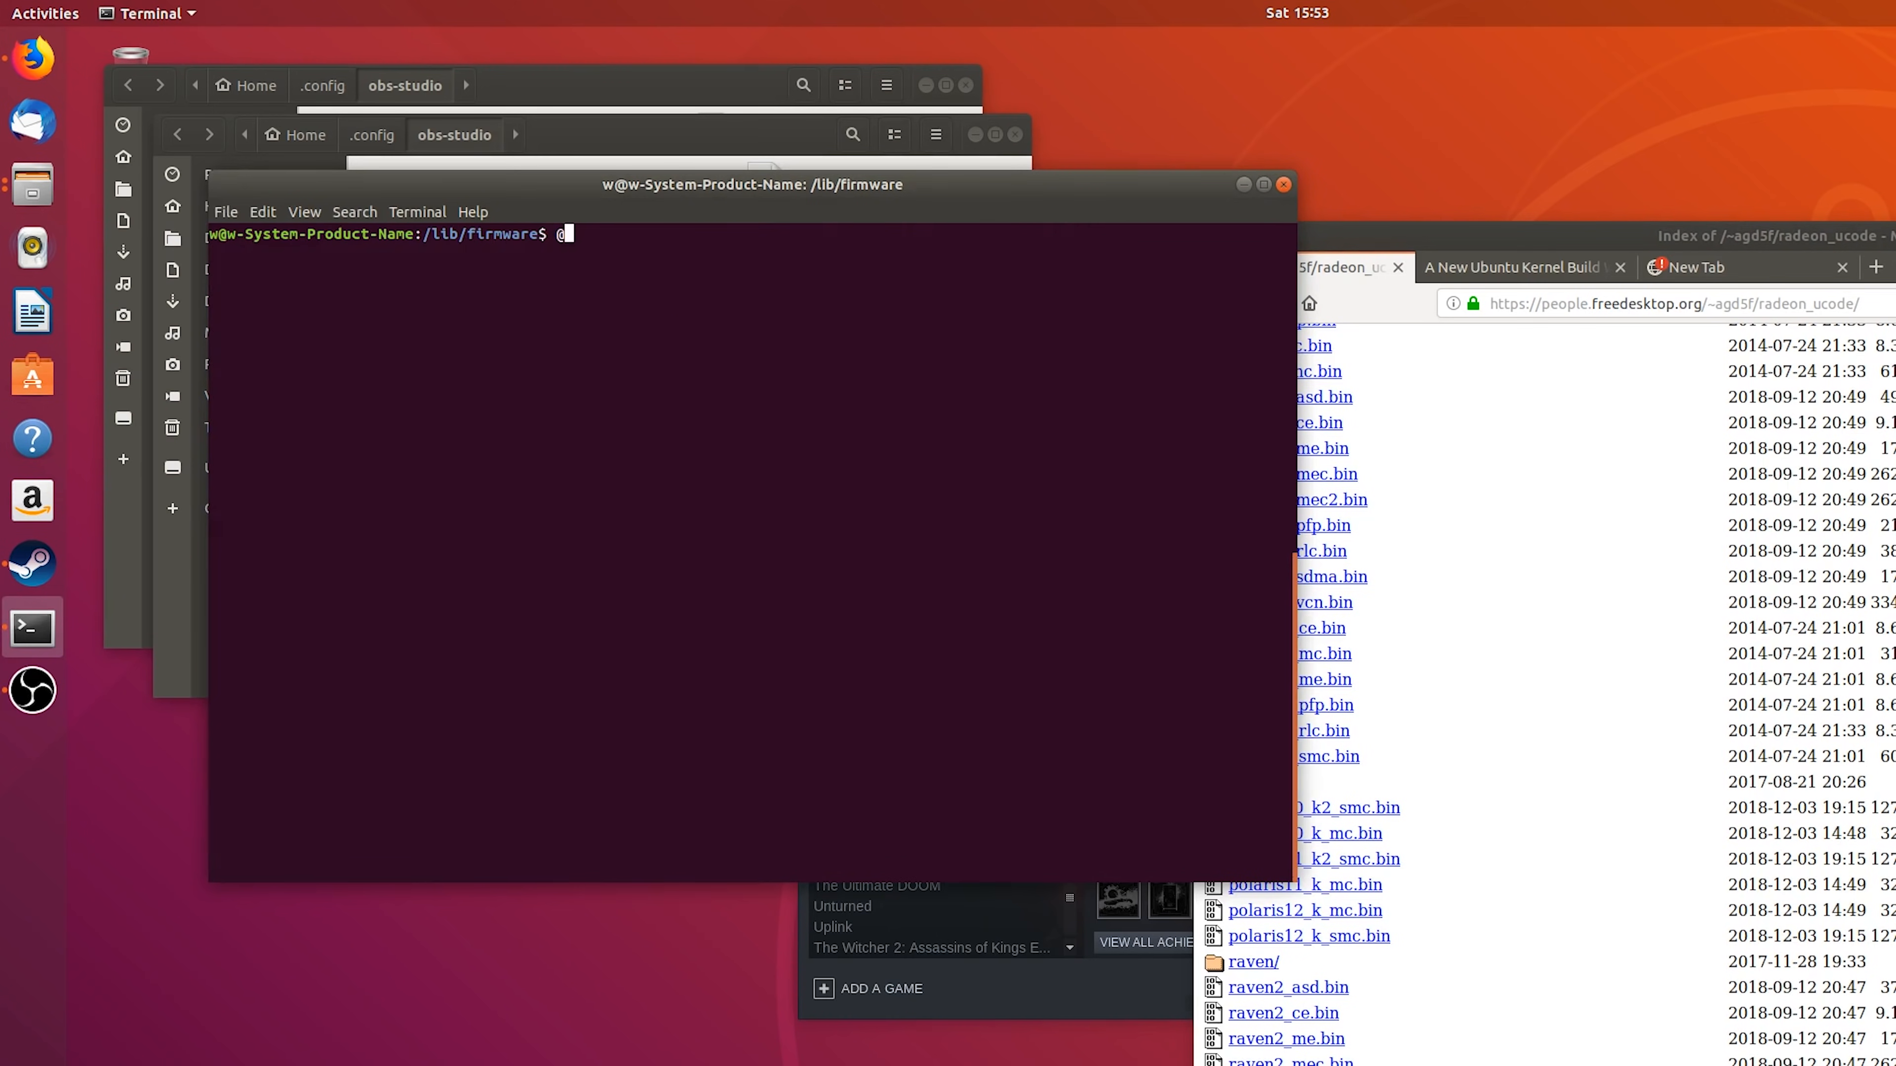
text(# SOME QUA)
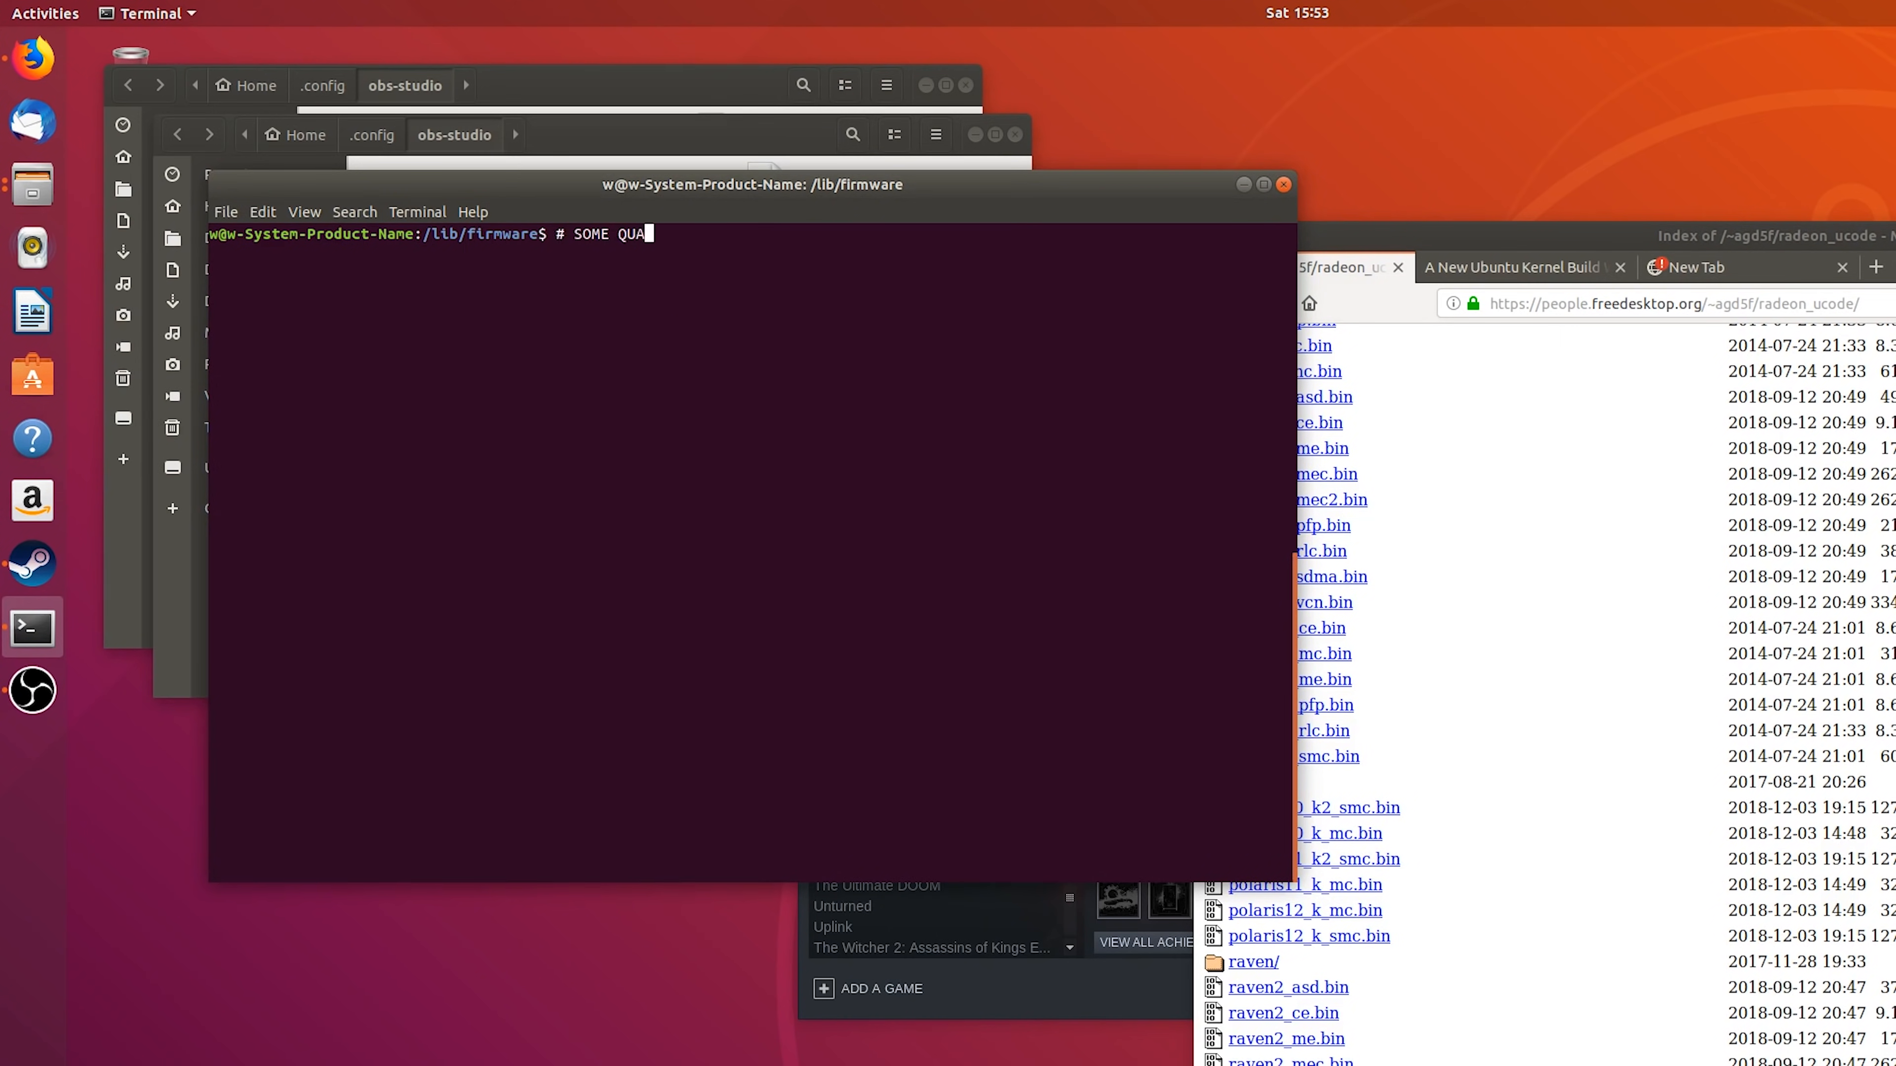
text(LITY OF LIFE IM)
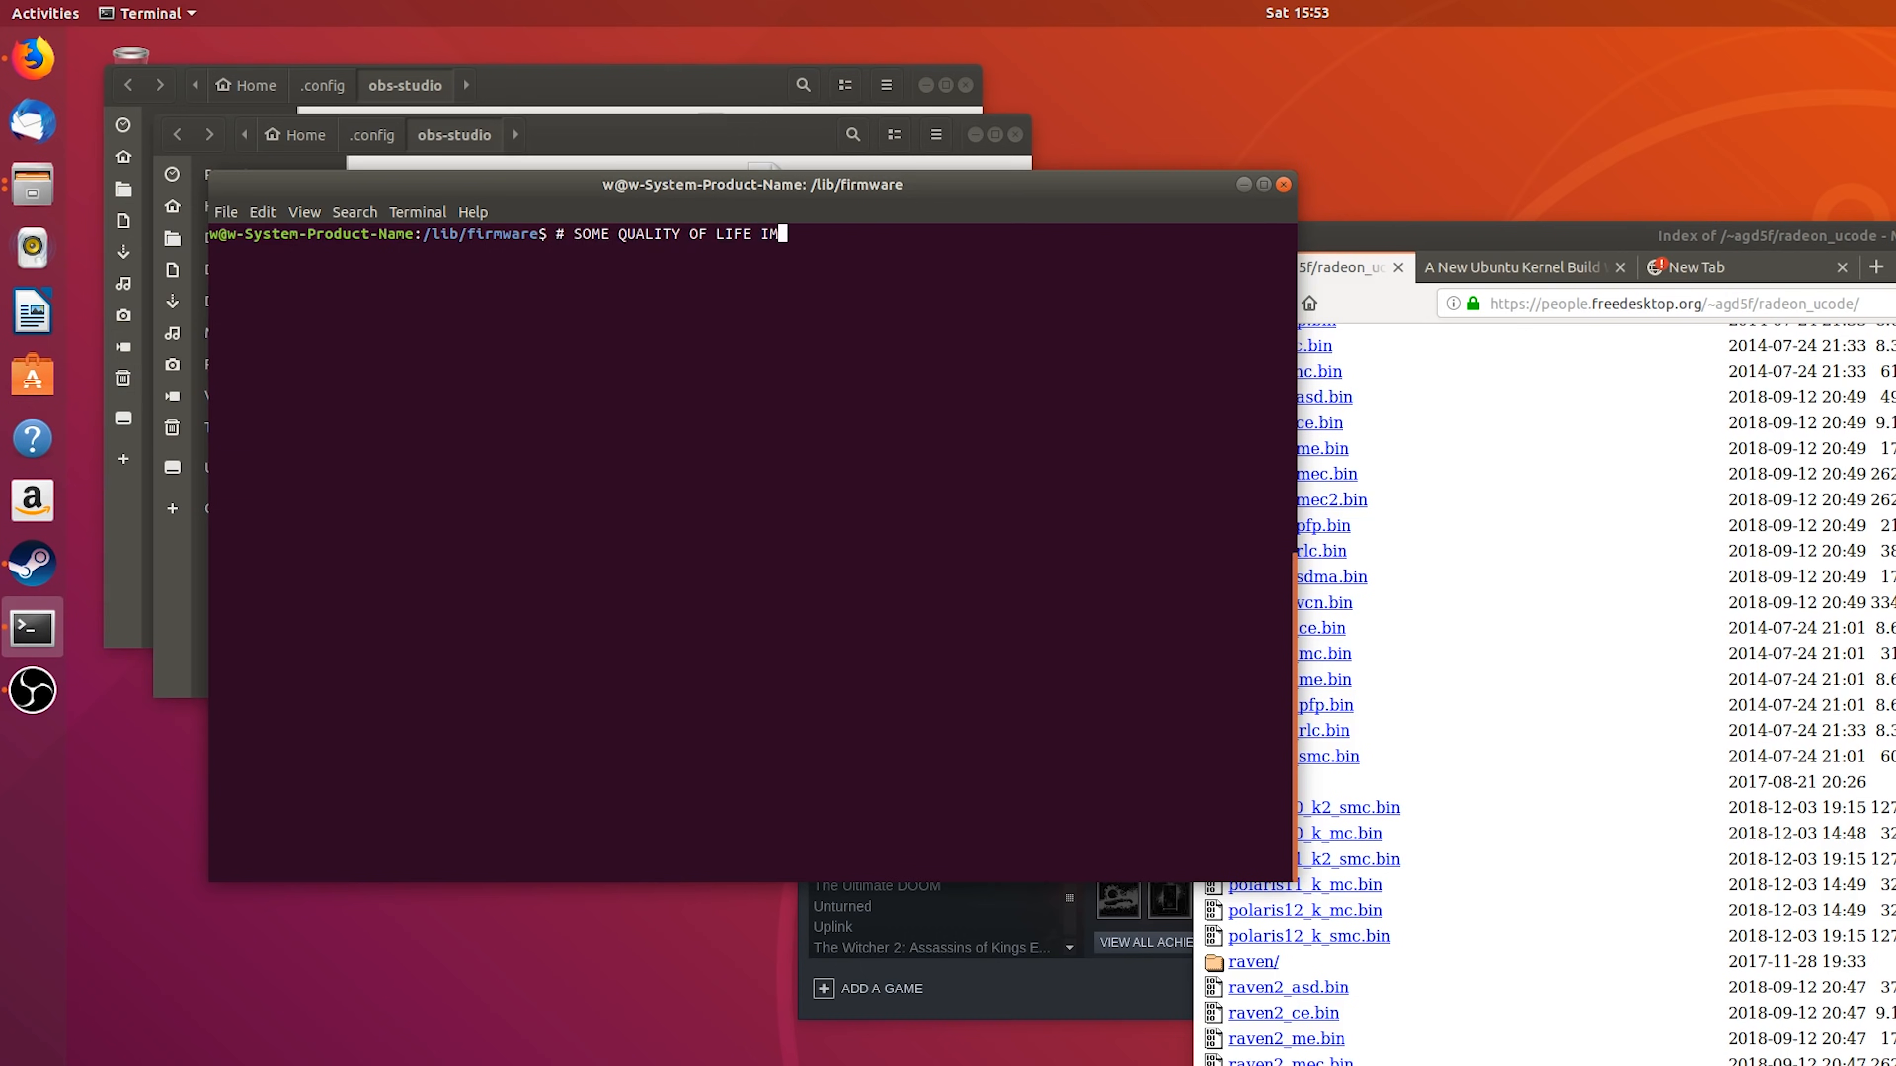
text(PROVEMENTS>)
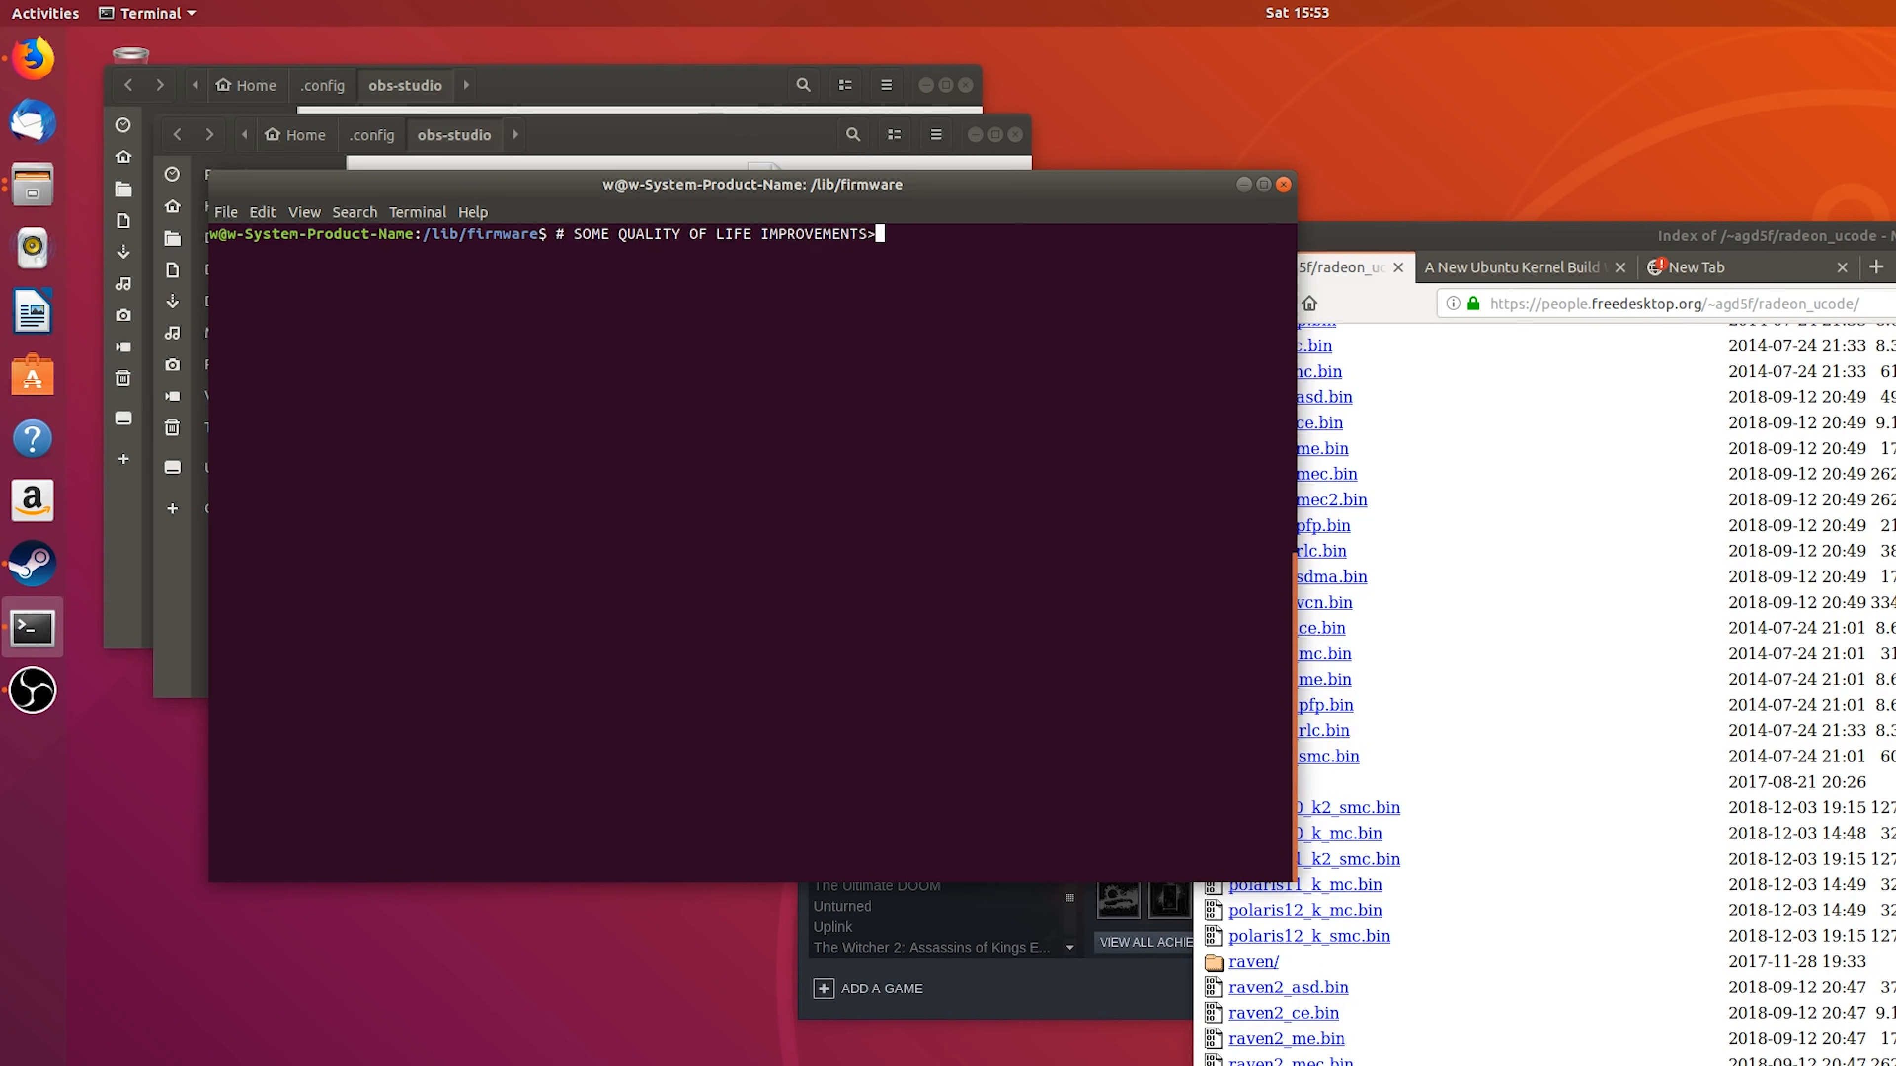
key(Return)
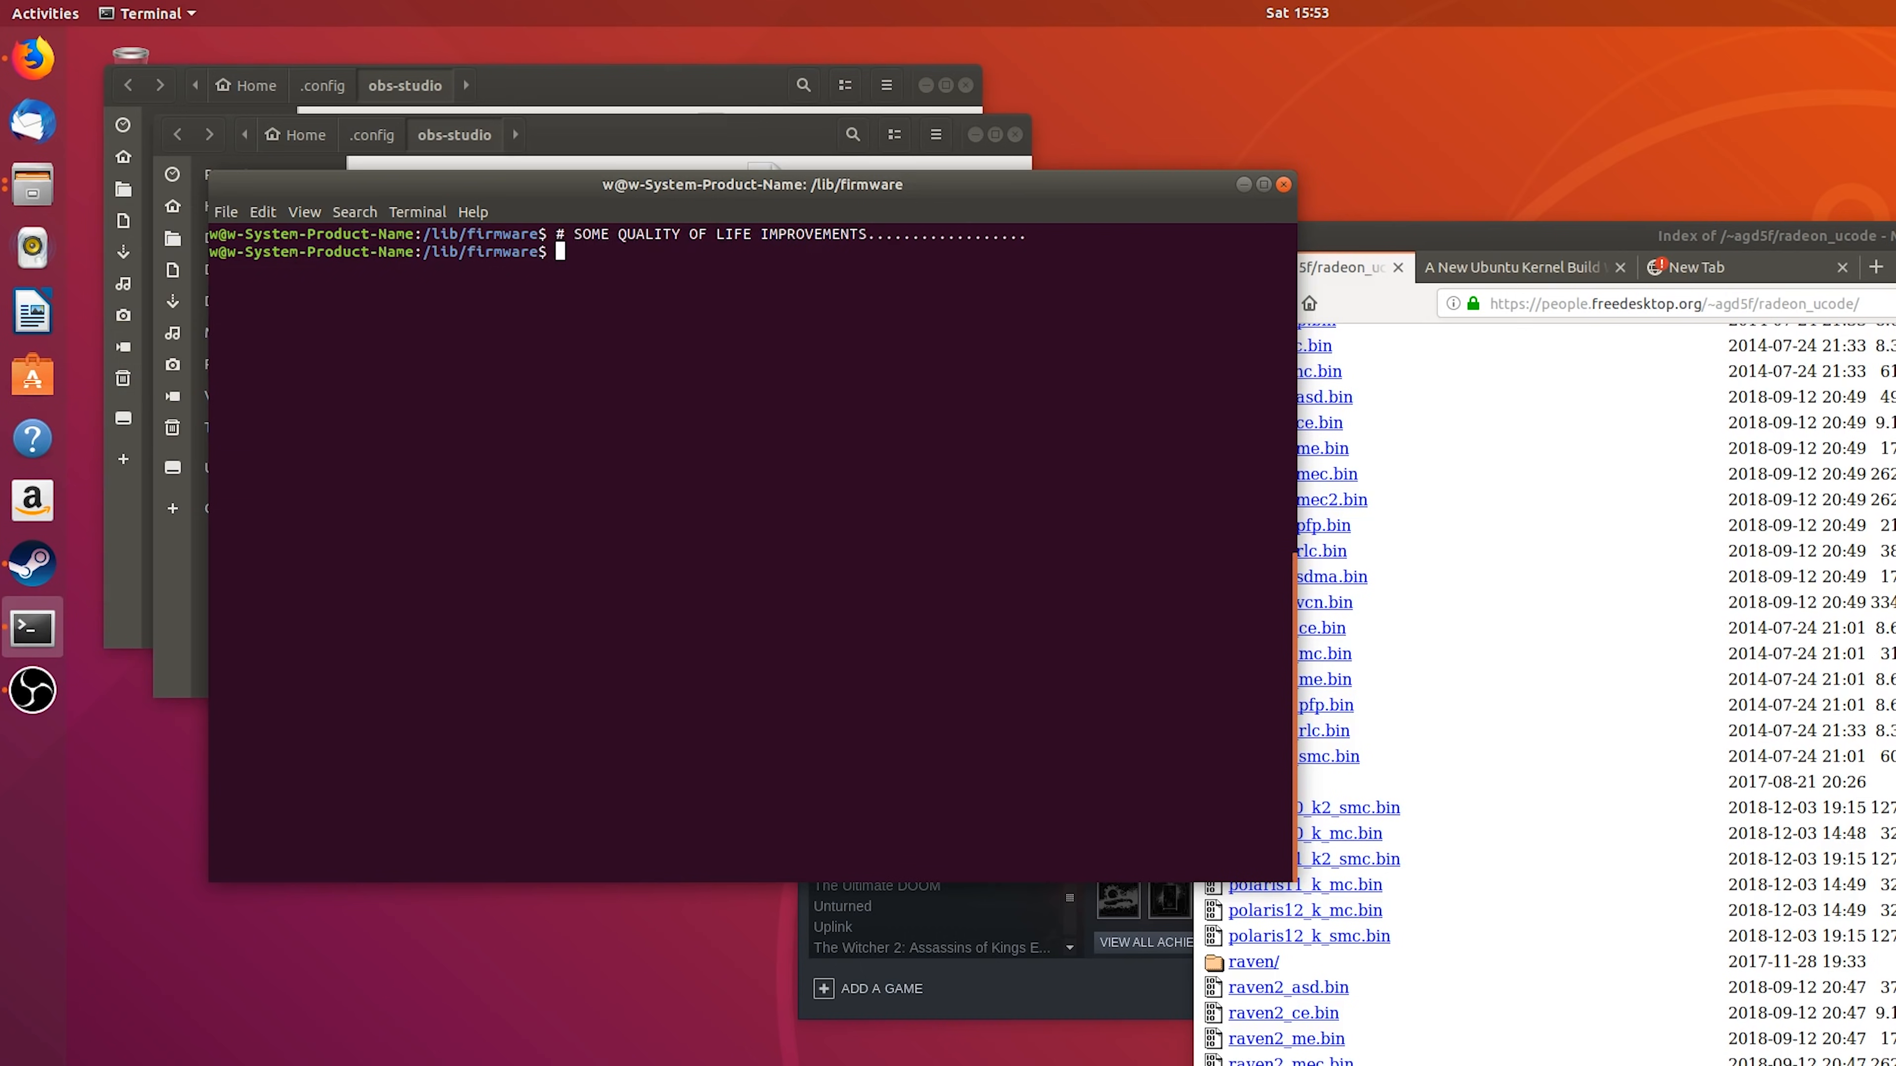
- Run sudo apt install chrome-gnome-shell to install the package
text(sudo apt i)
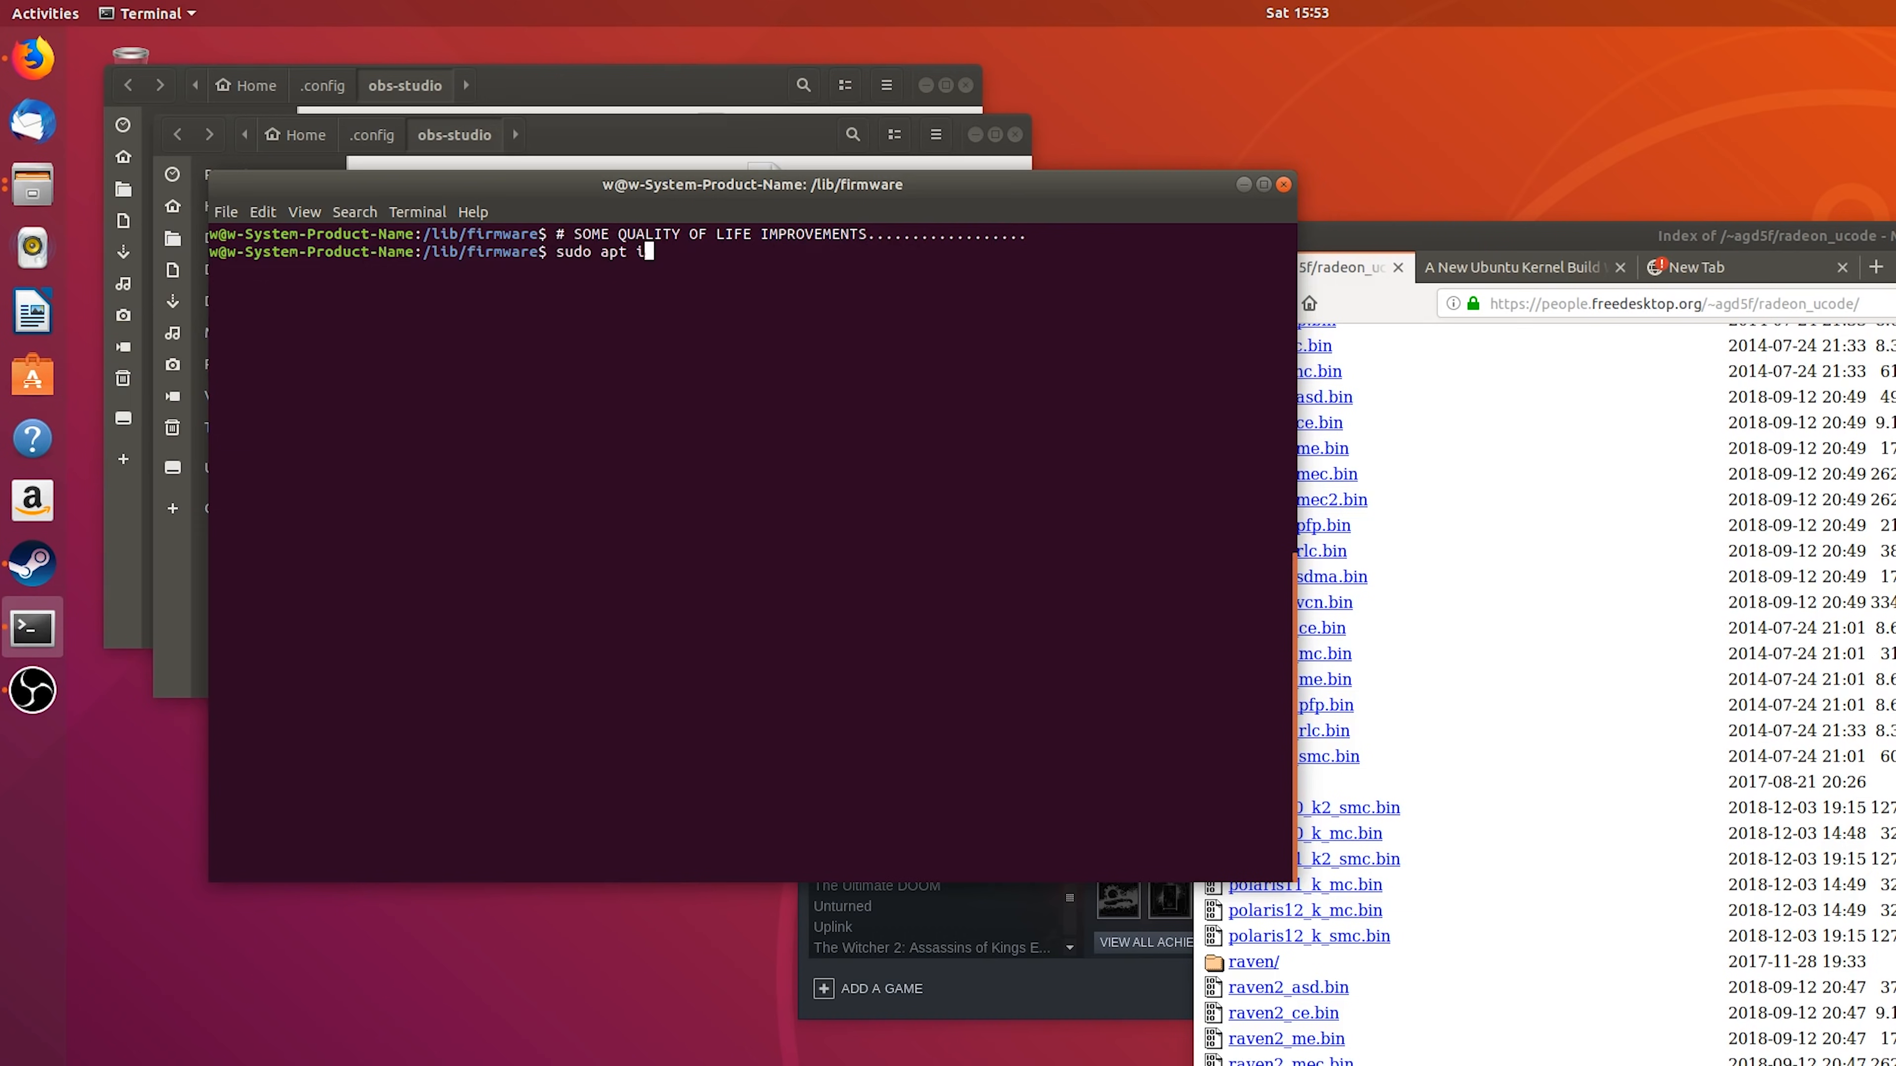
text(nstall)
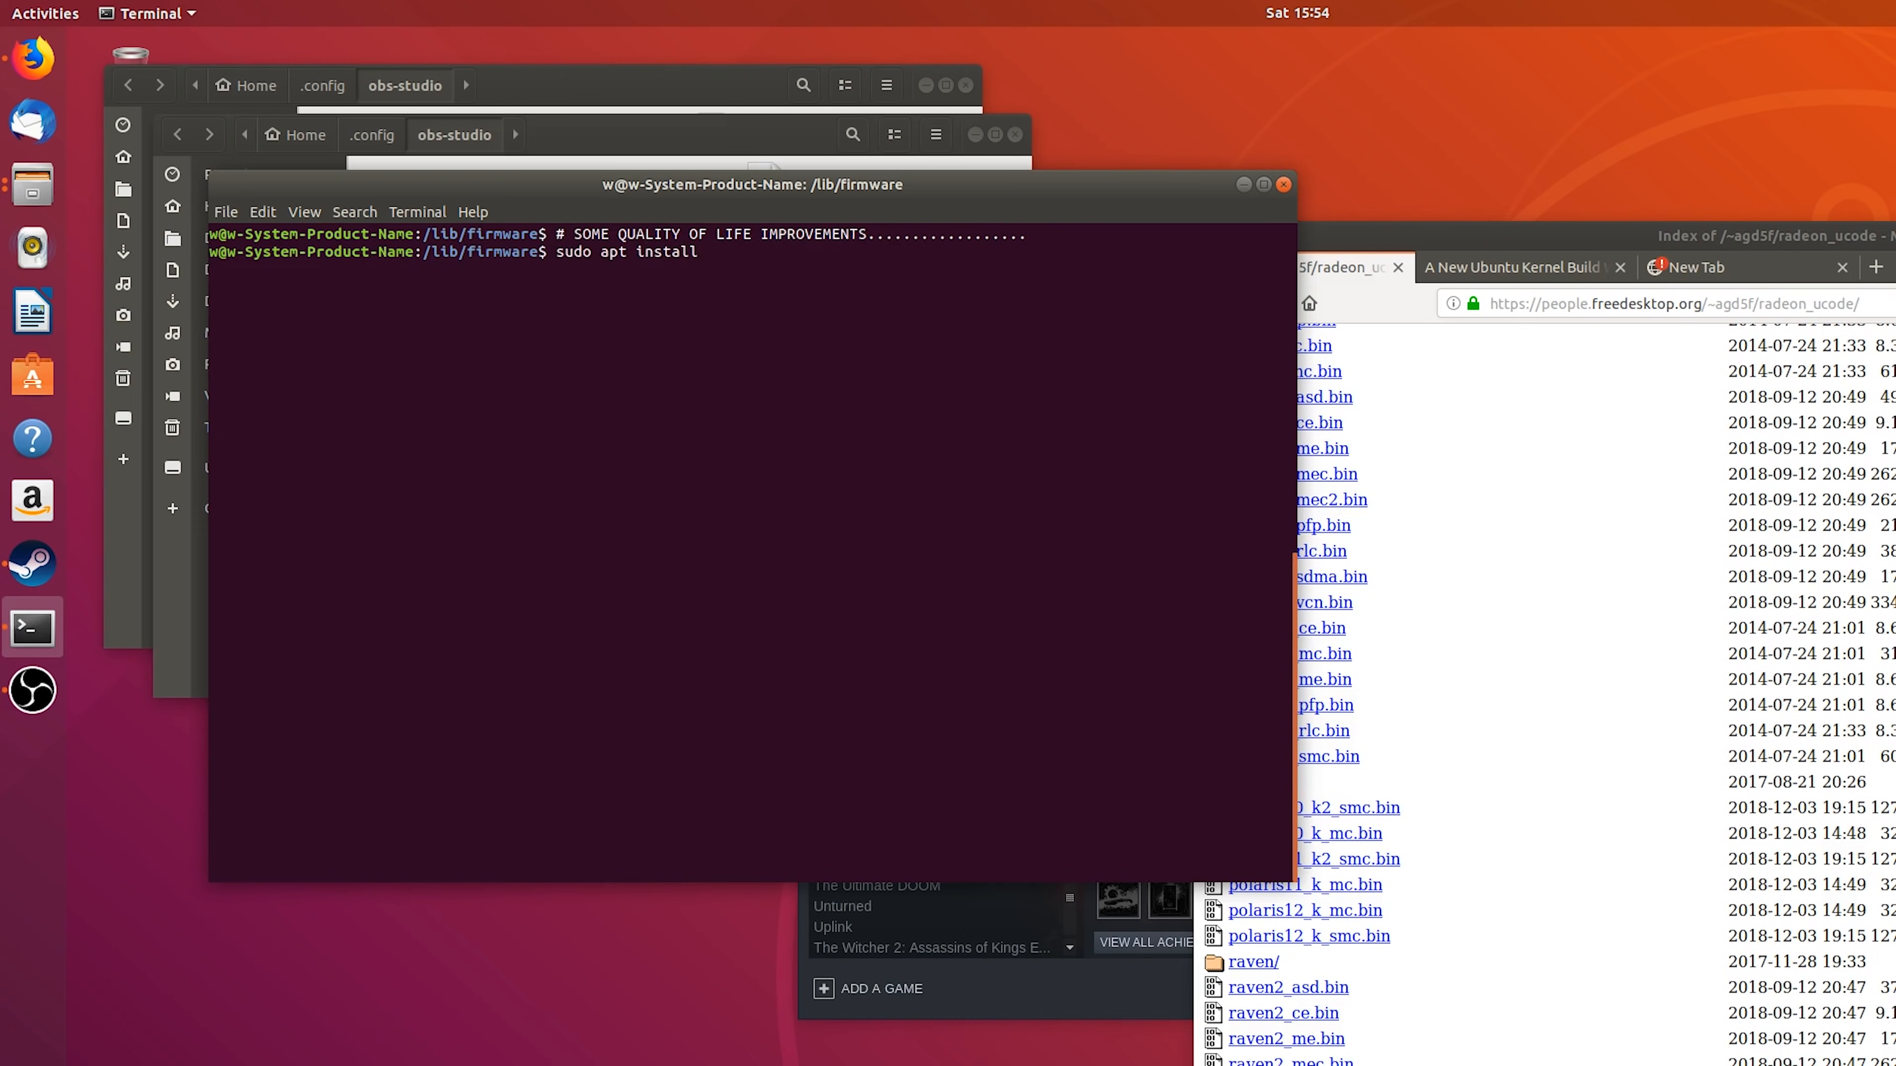
text(chrome-gnome-shell)
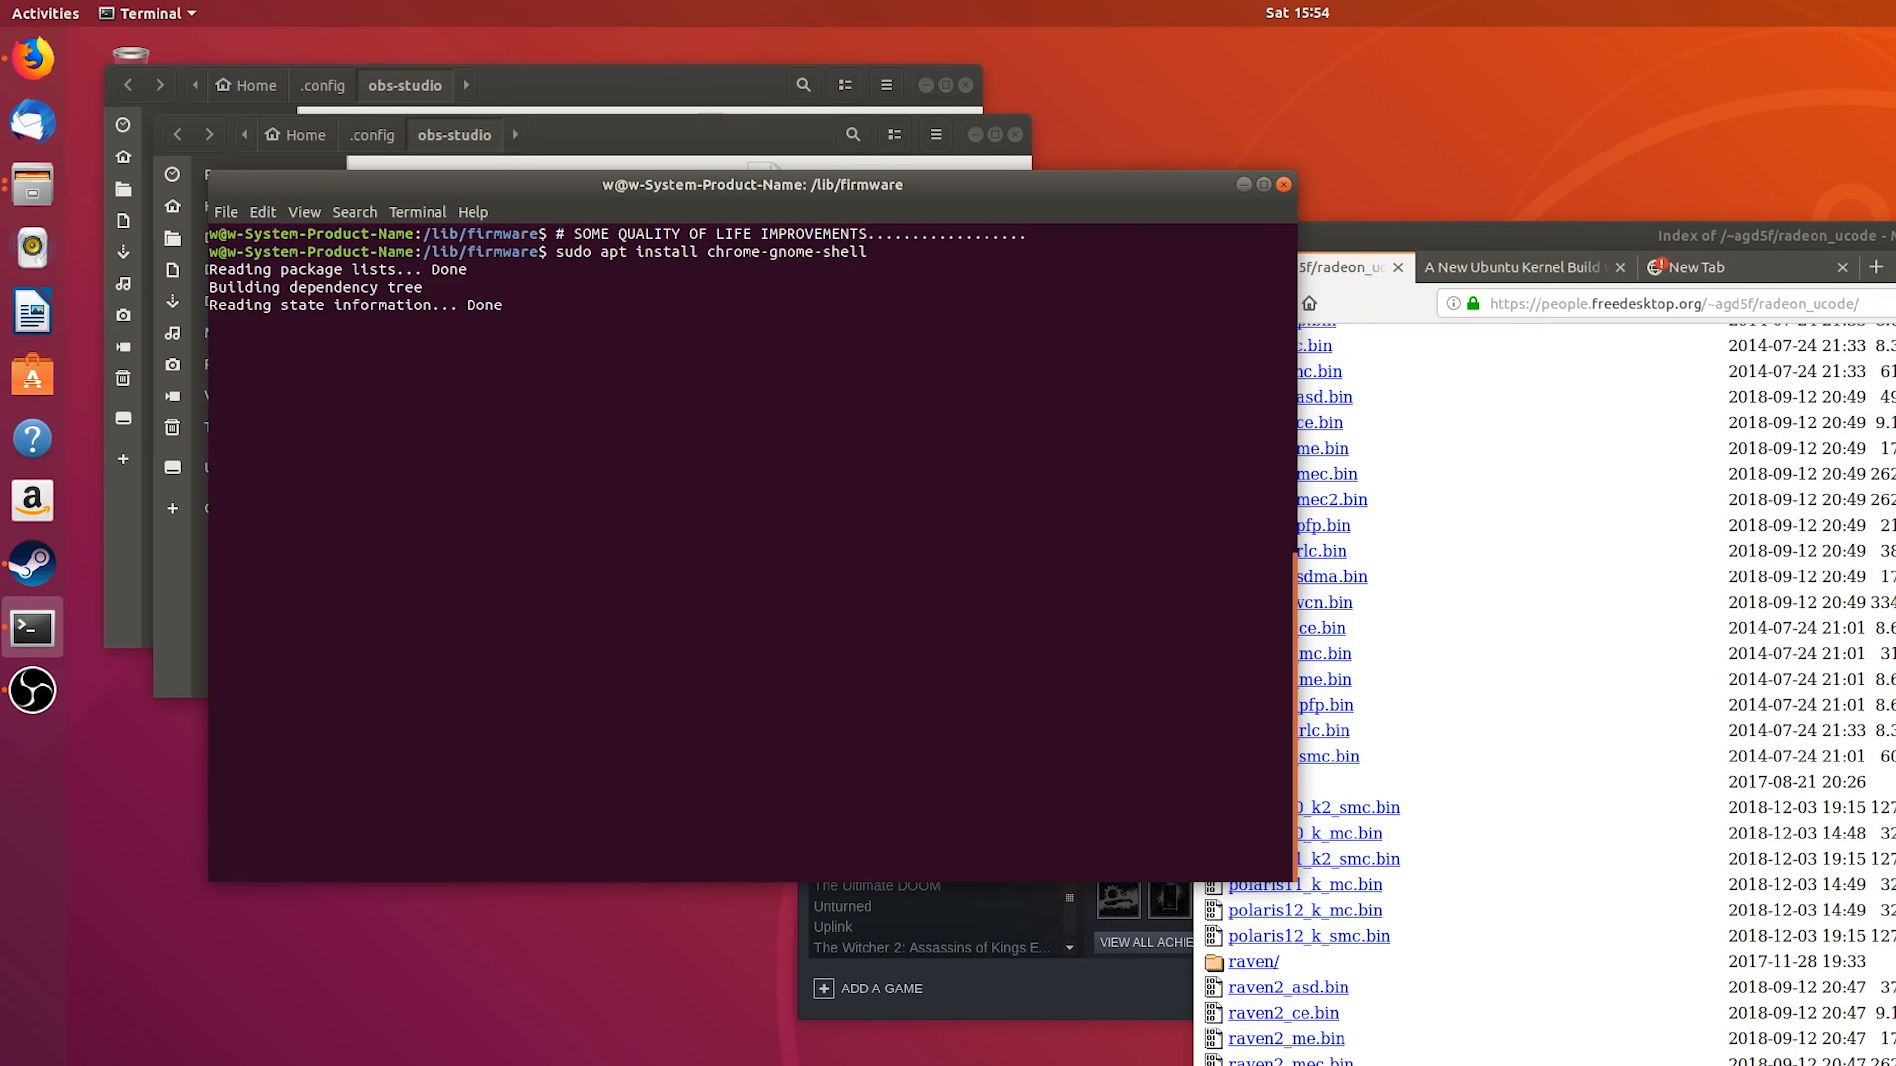
key(Return)
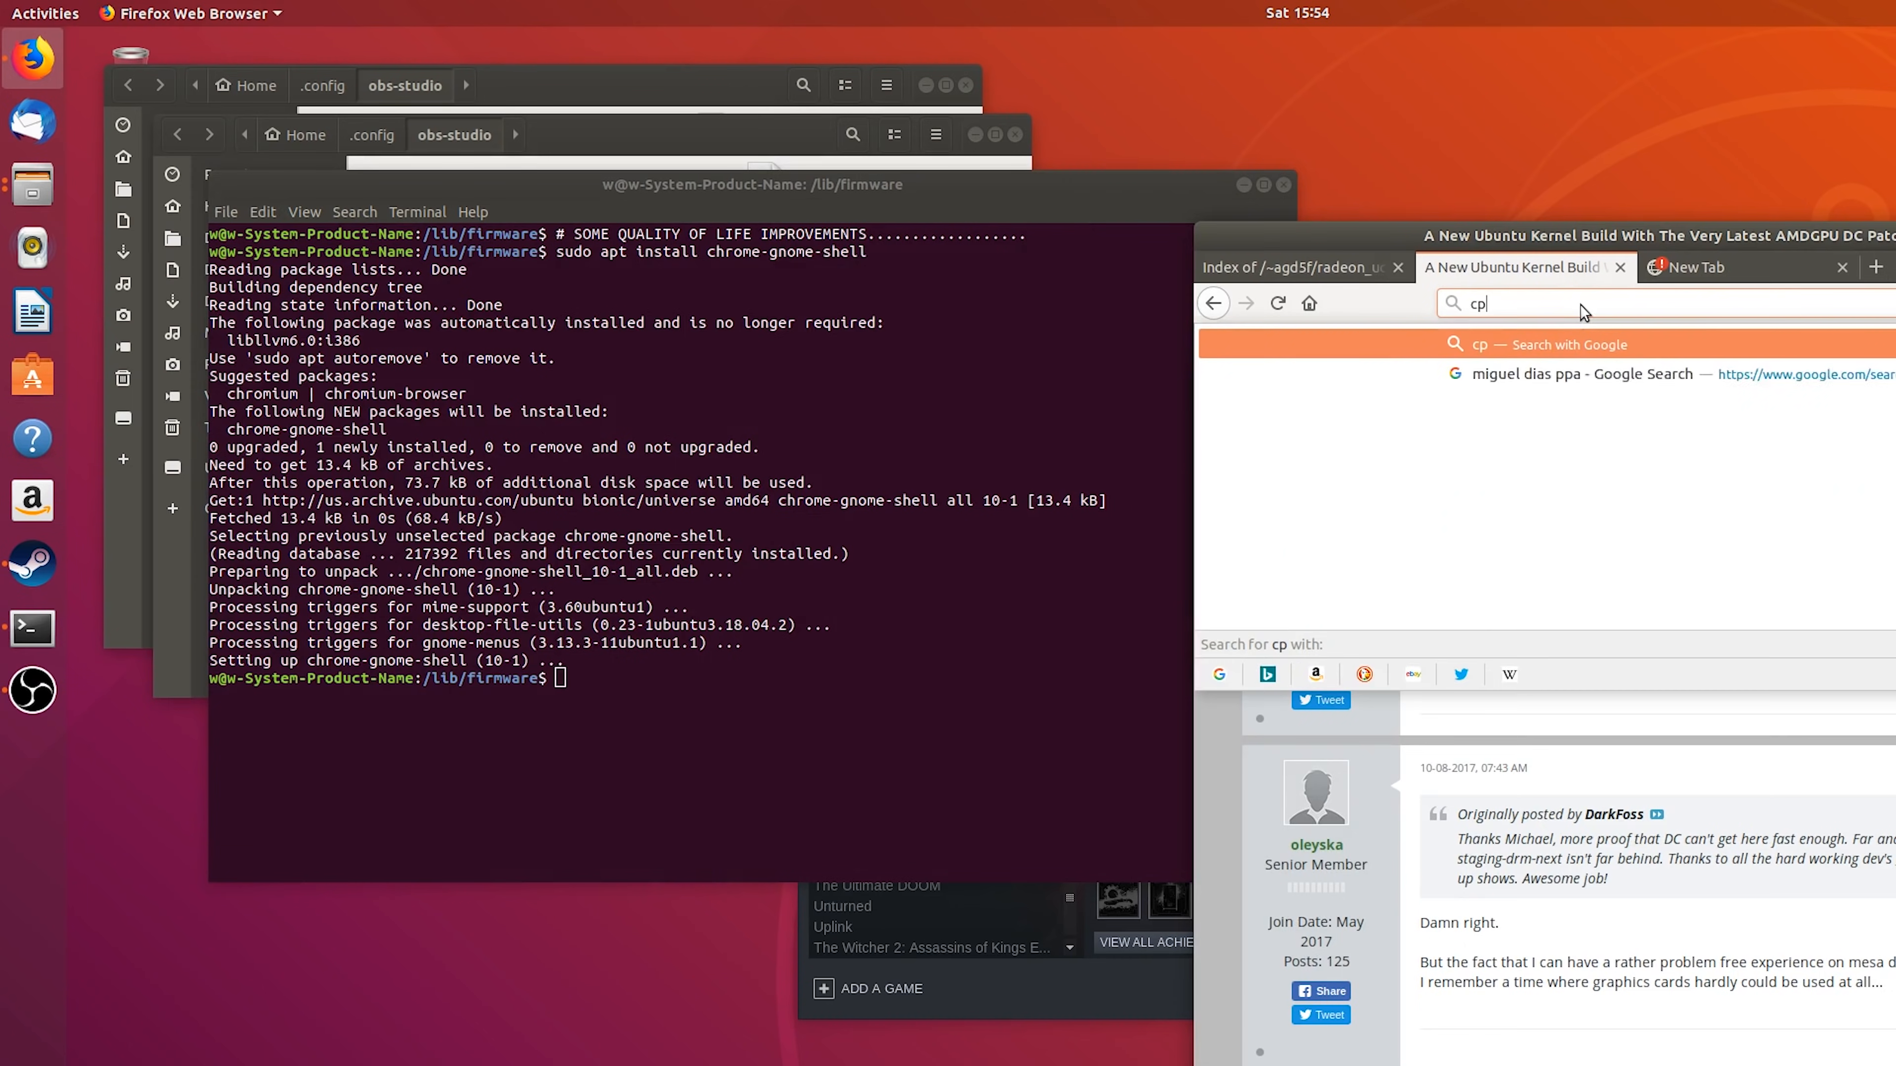
- Find the cpufreq extension page and install the GNOME Shell integration add-on, allowing and confirming it
text(cpuz)
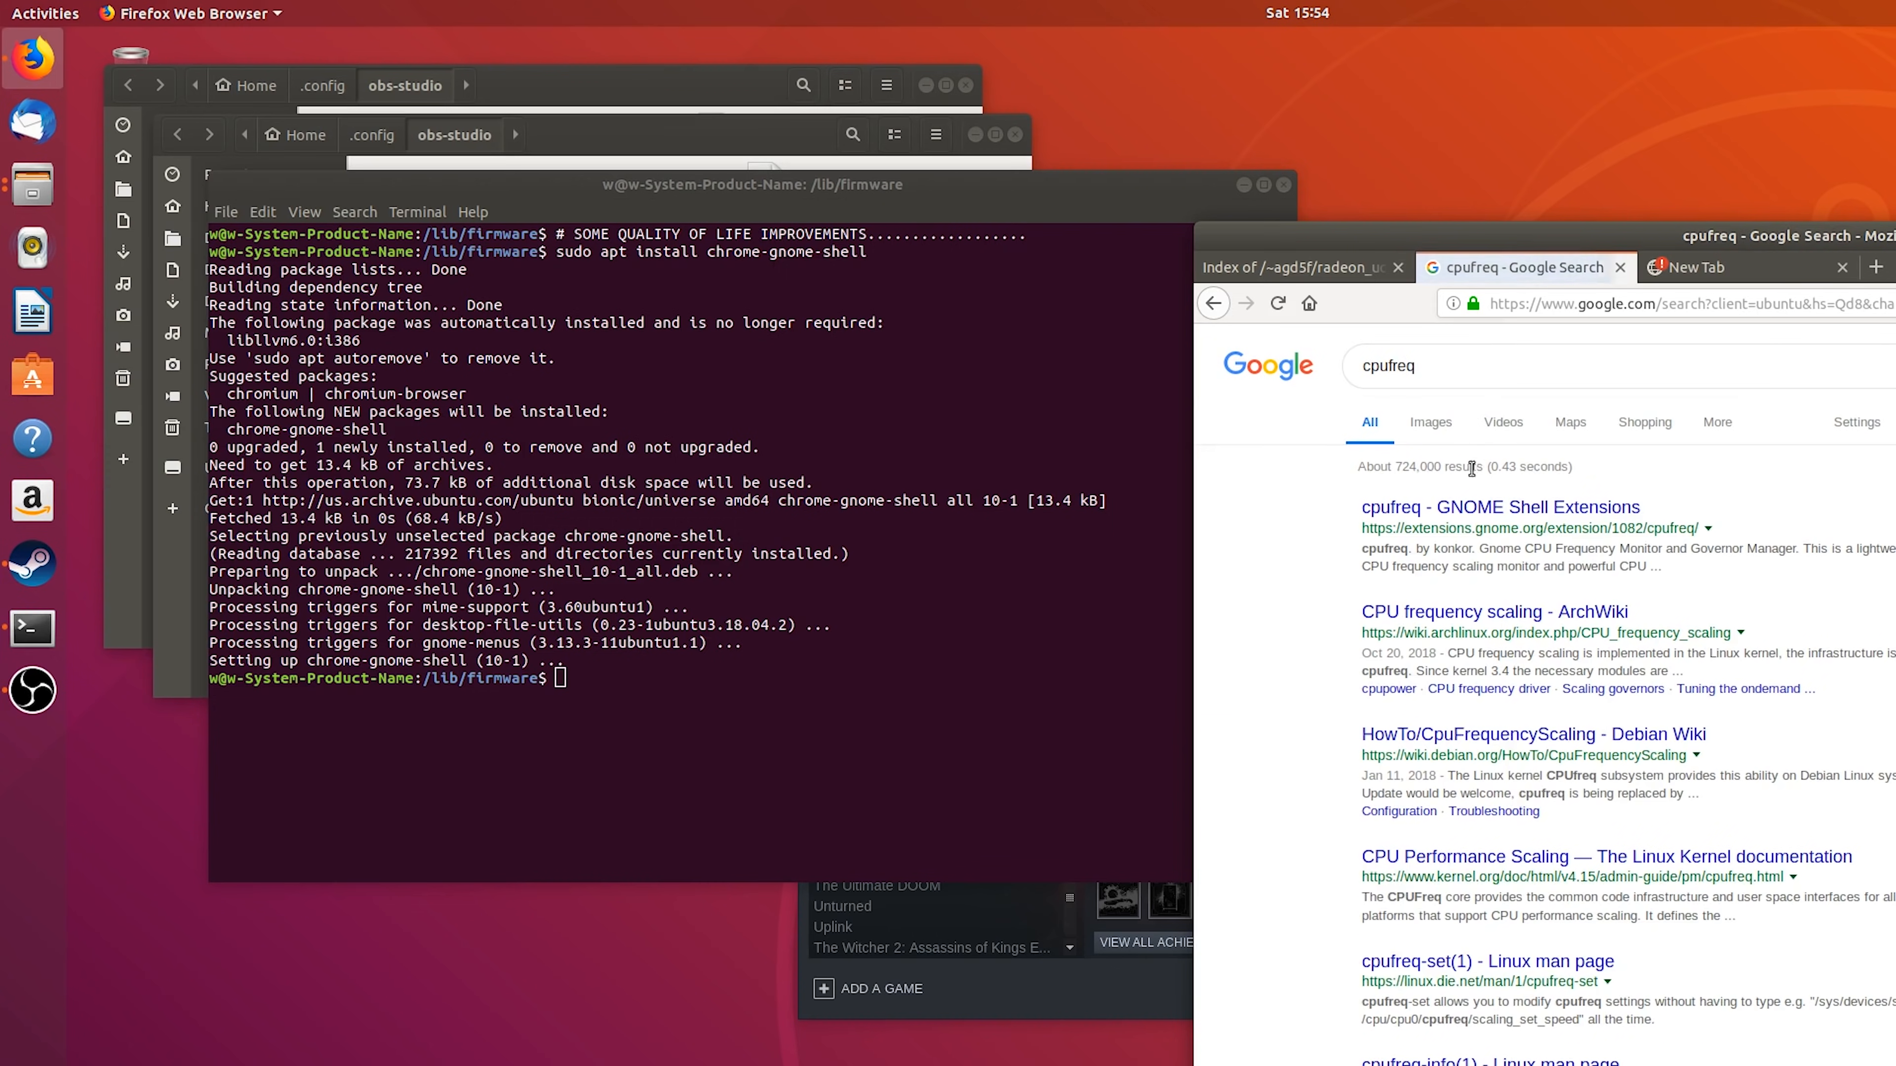
click(1499, 507)
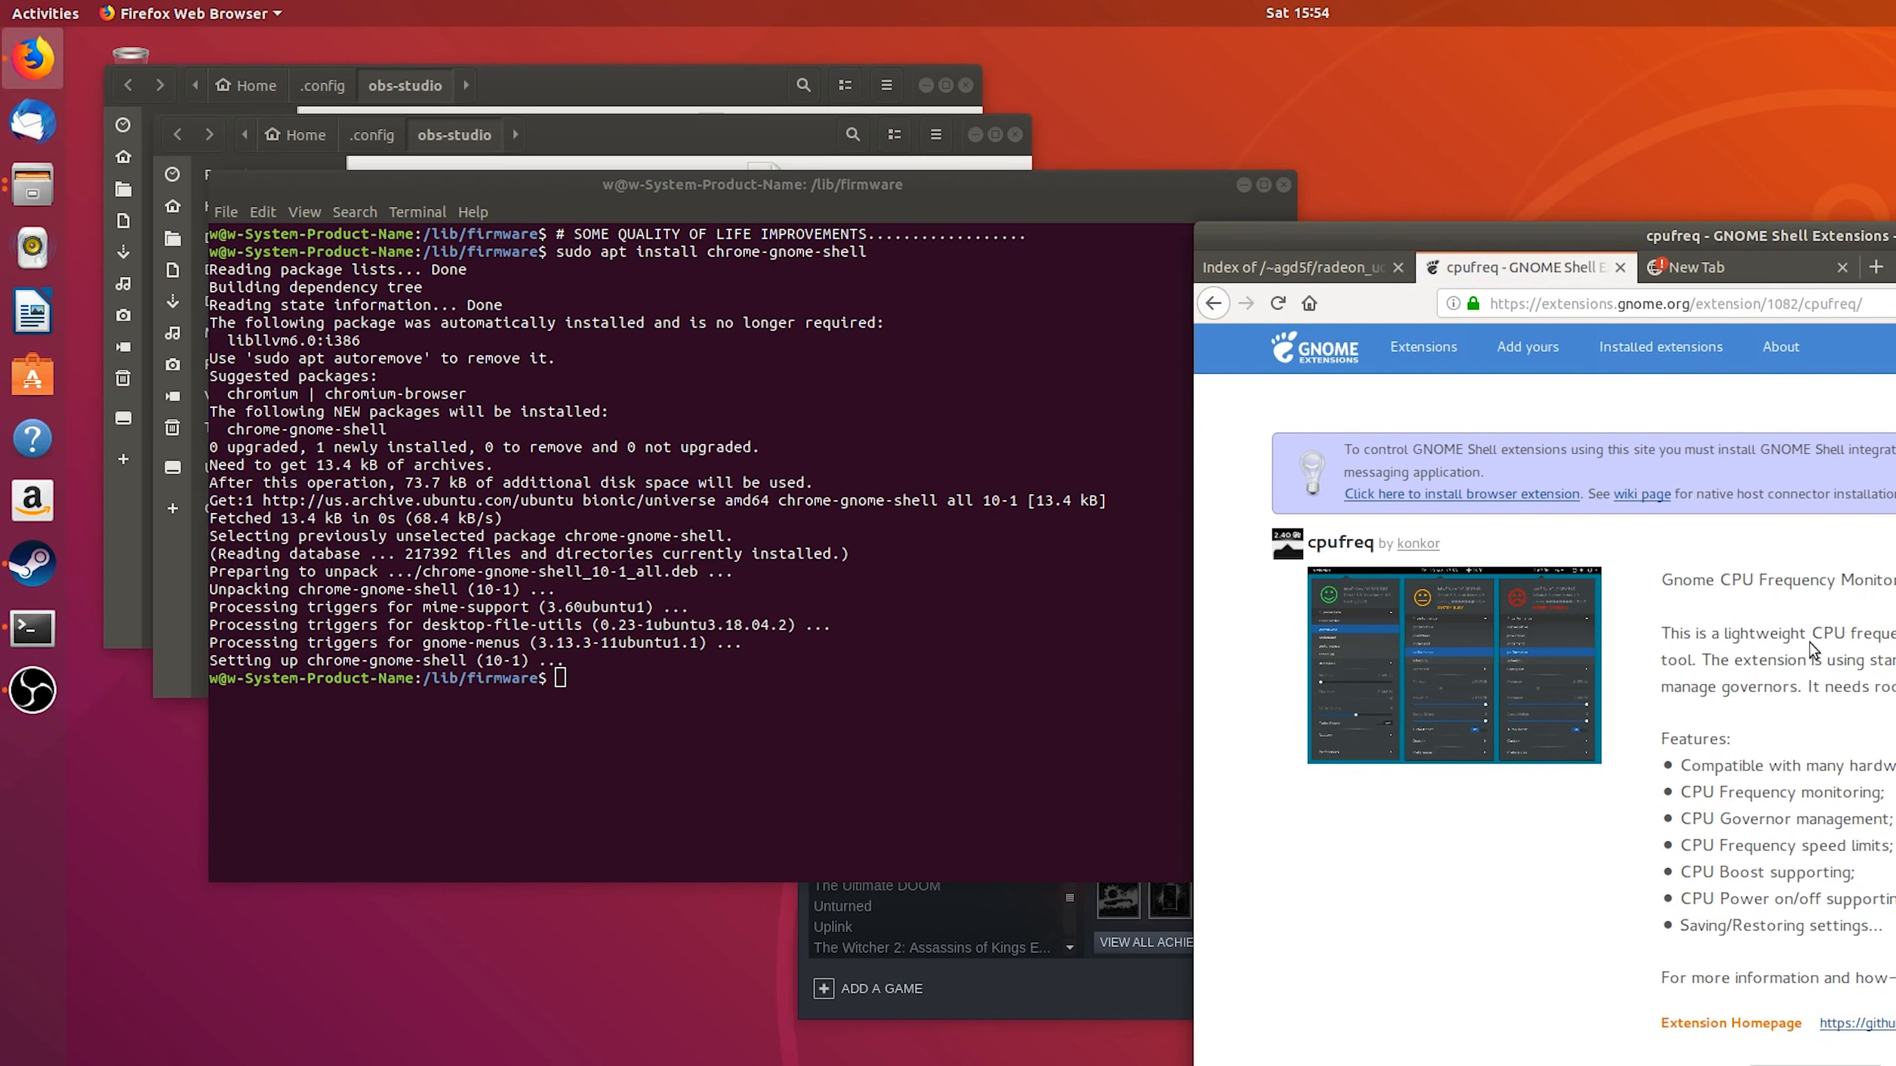
click(1461, 494)
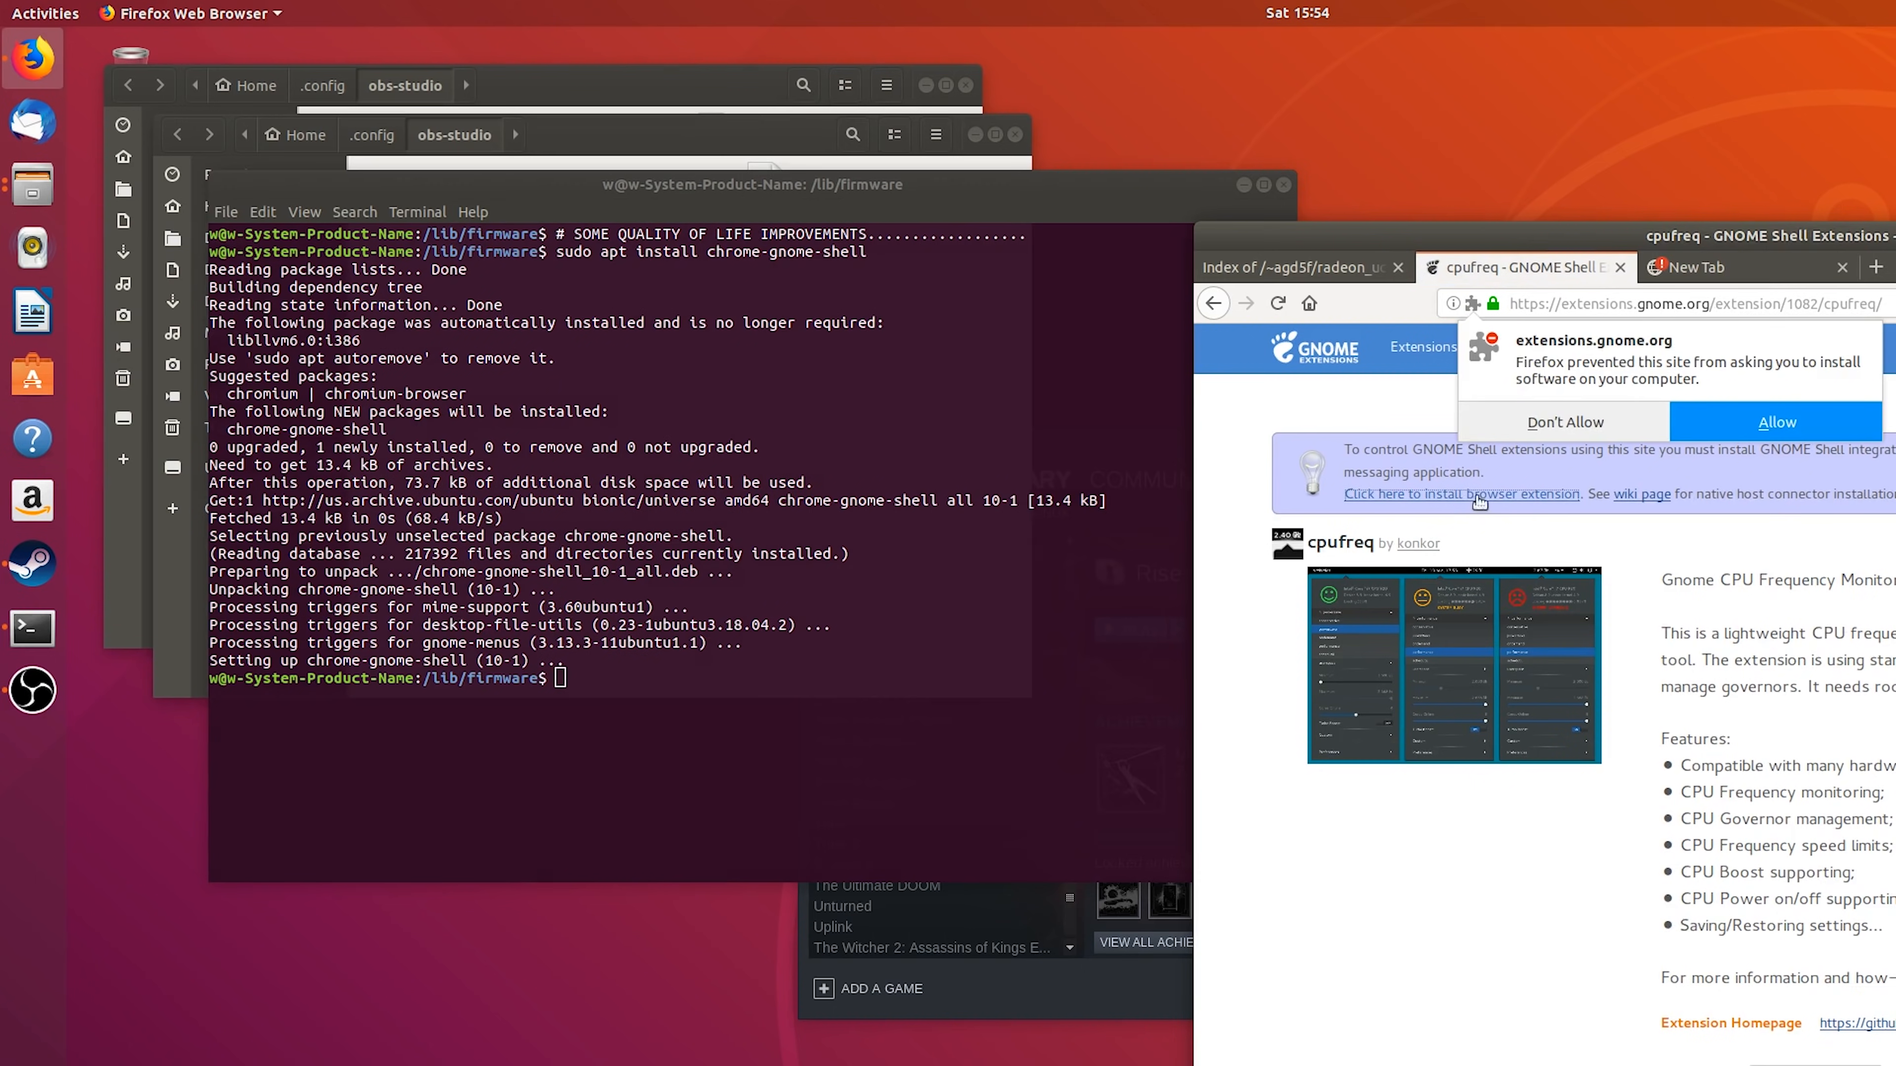
click(1778, 423)
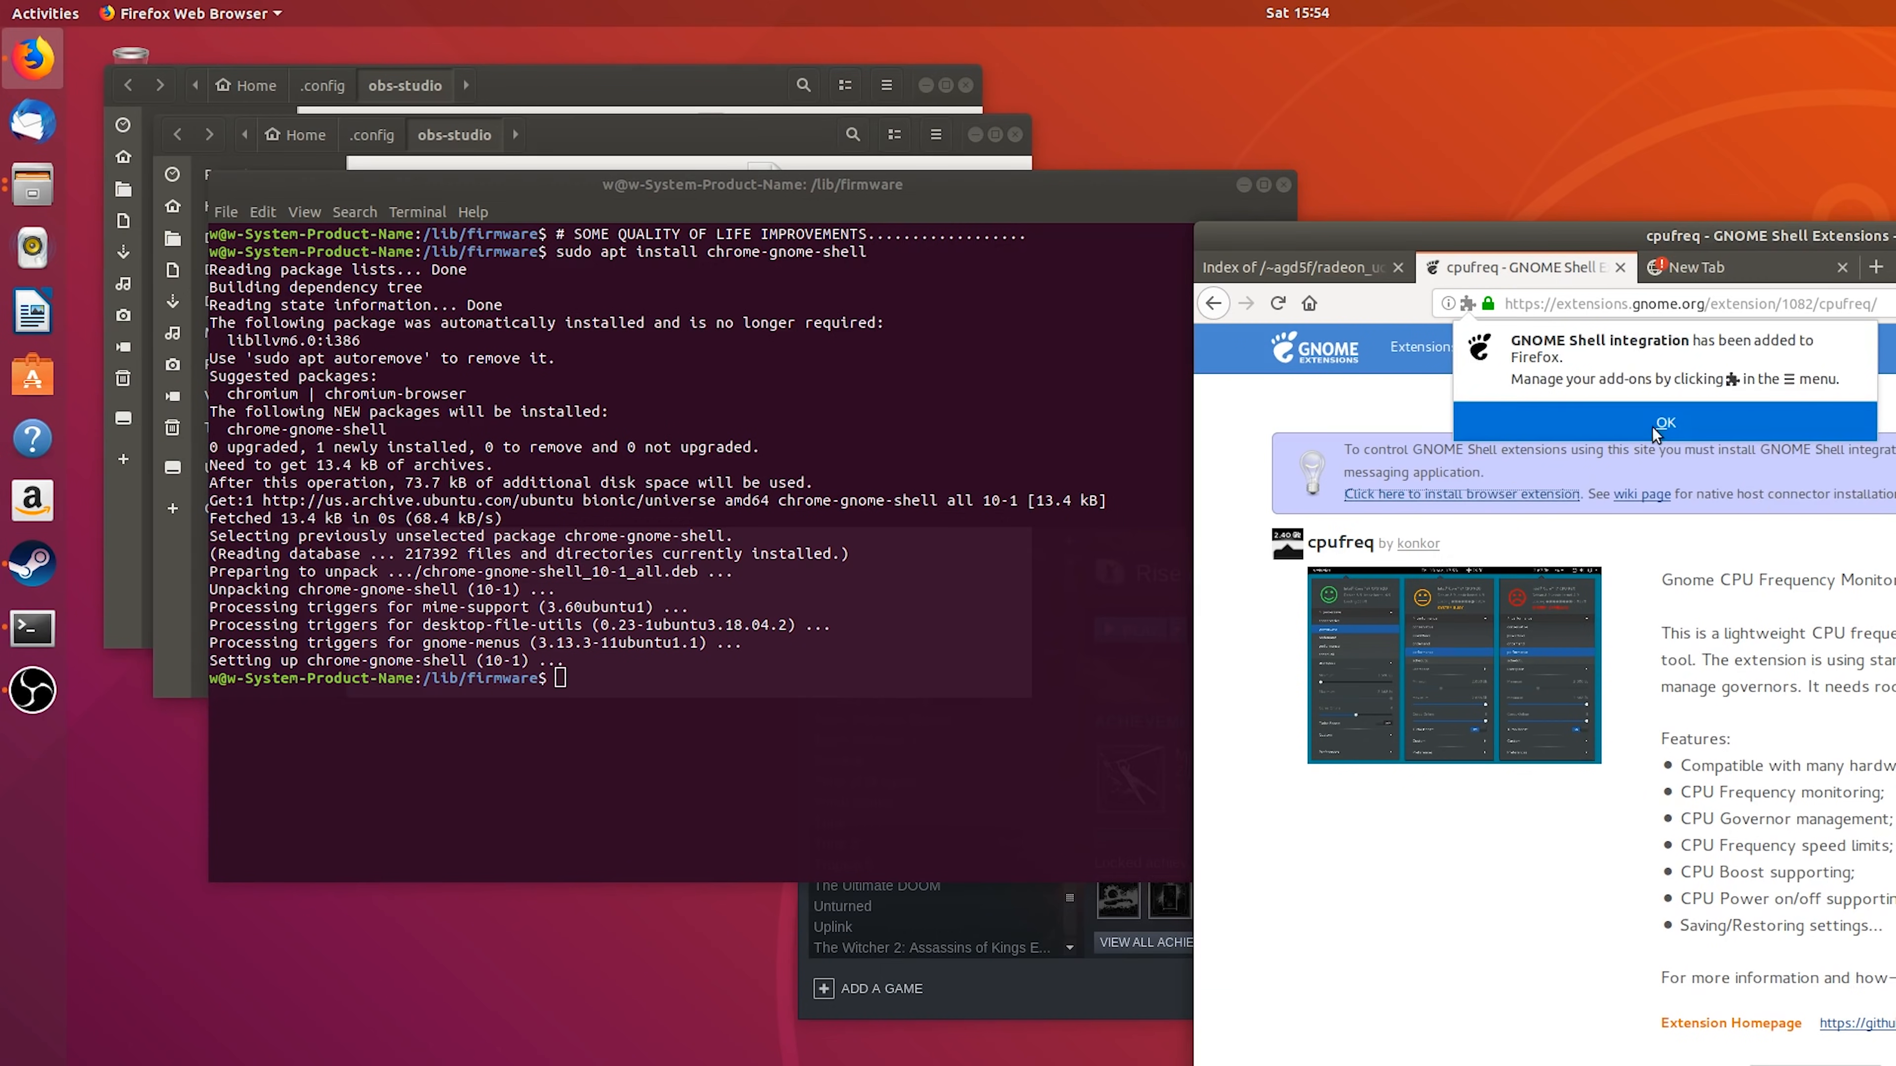
click(1664, 423)
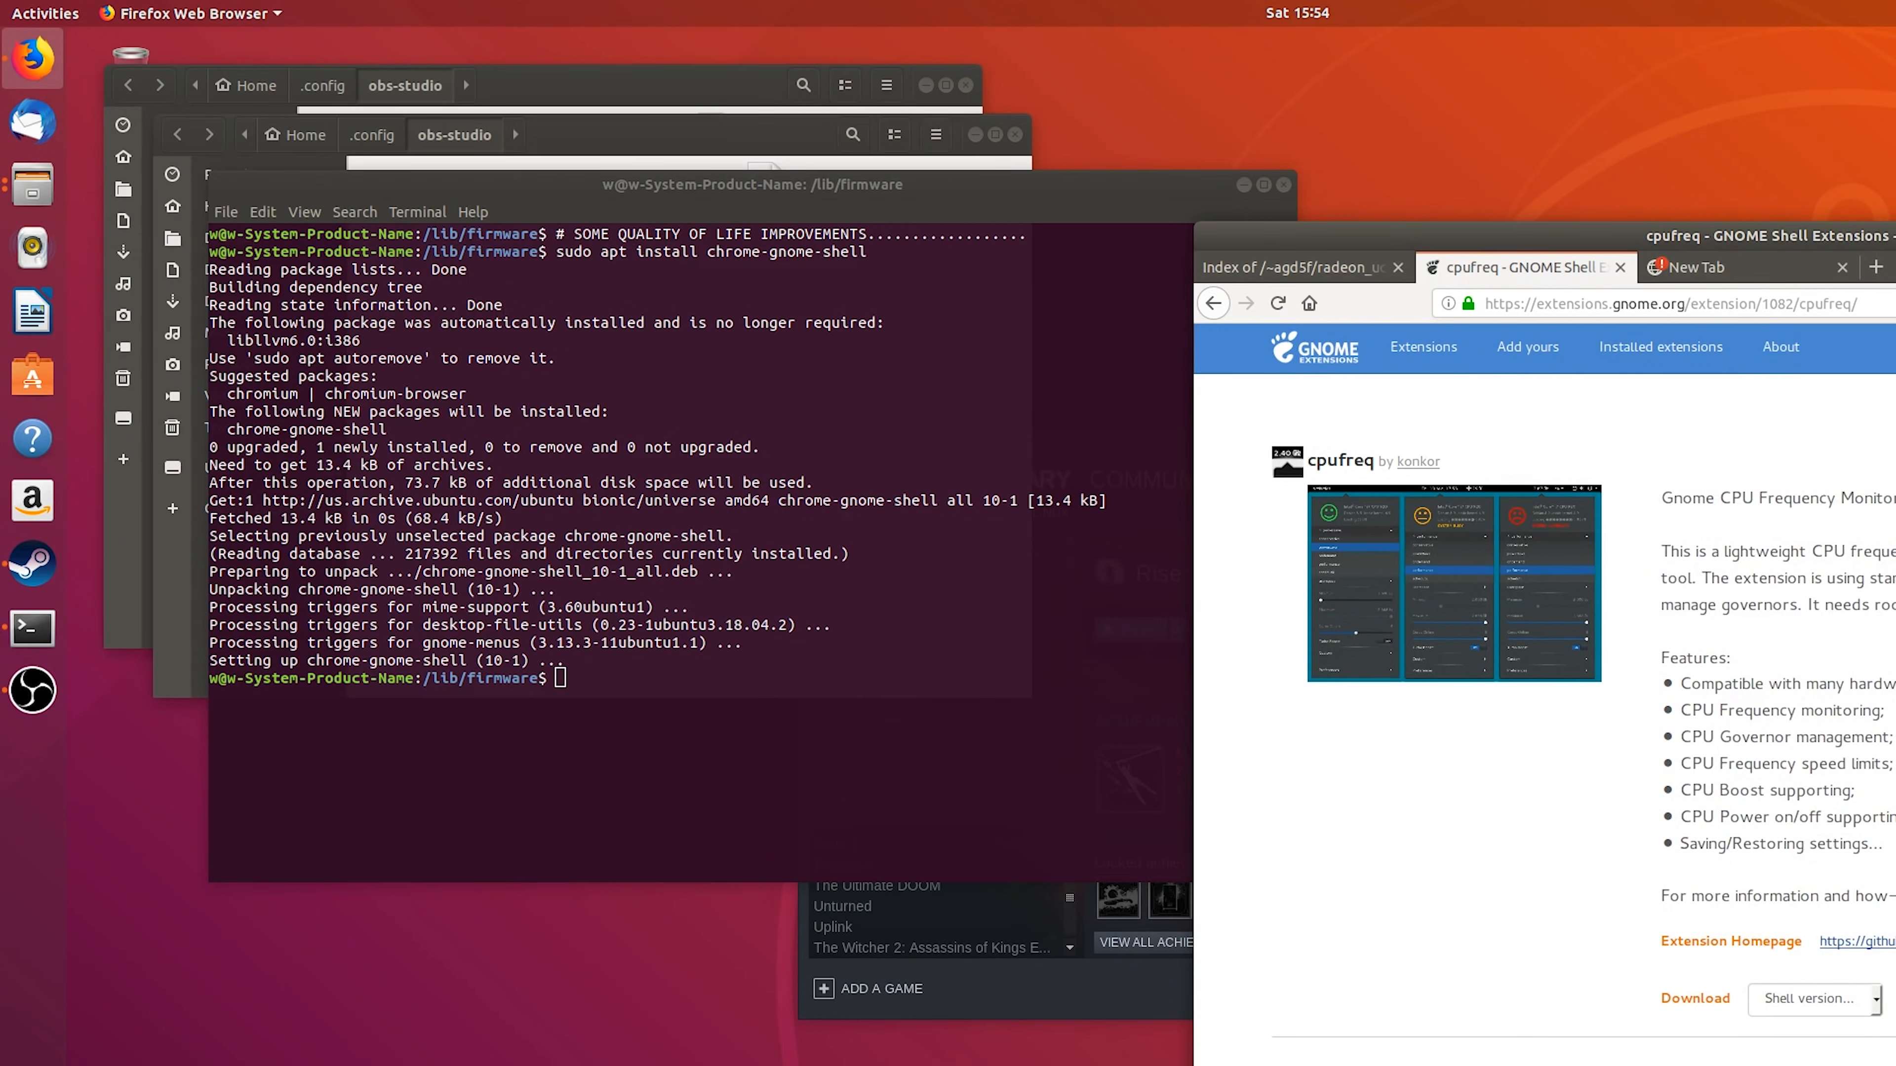
mouse_move(1289, 778)
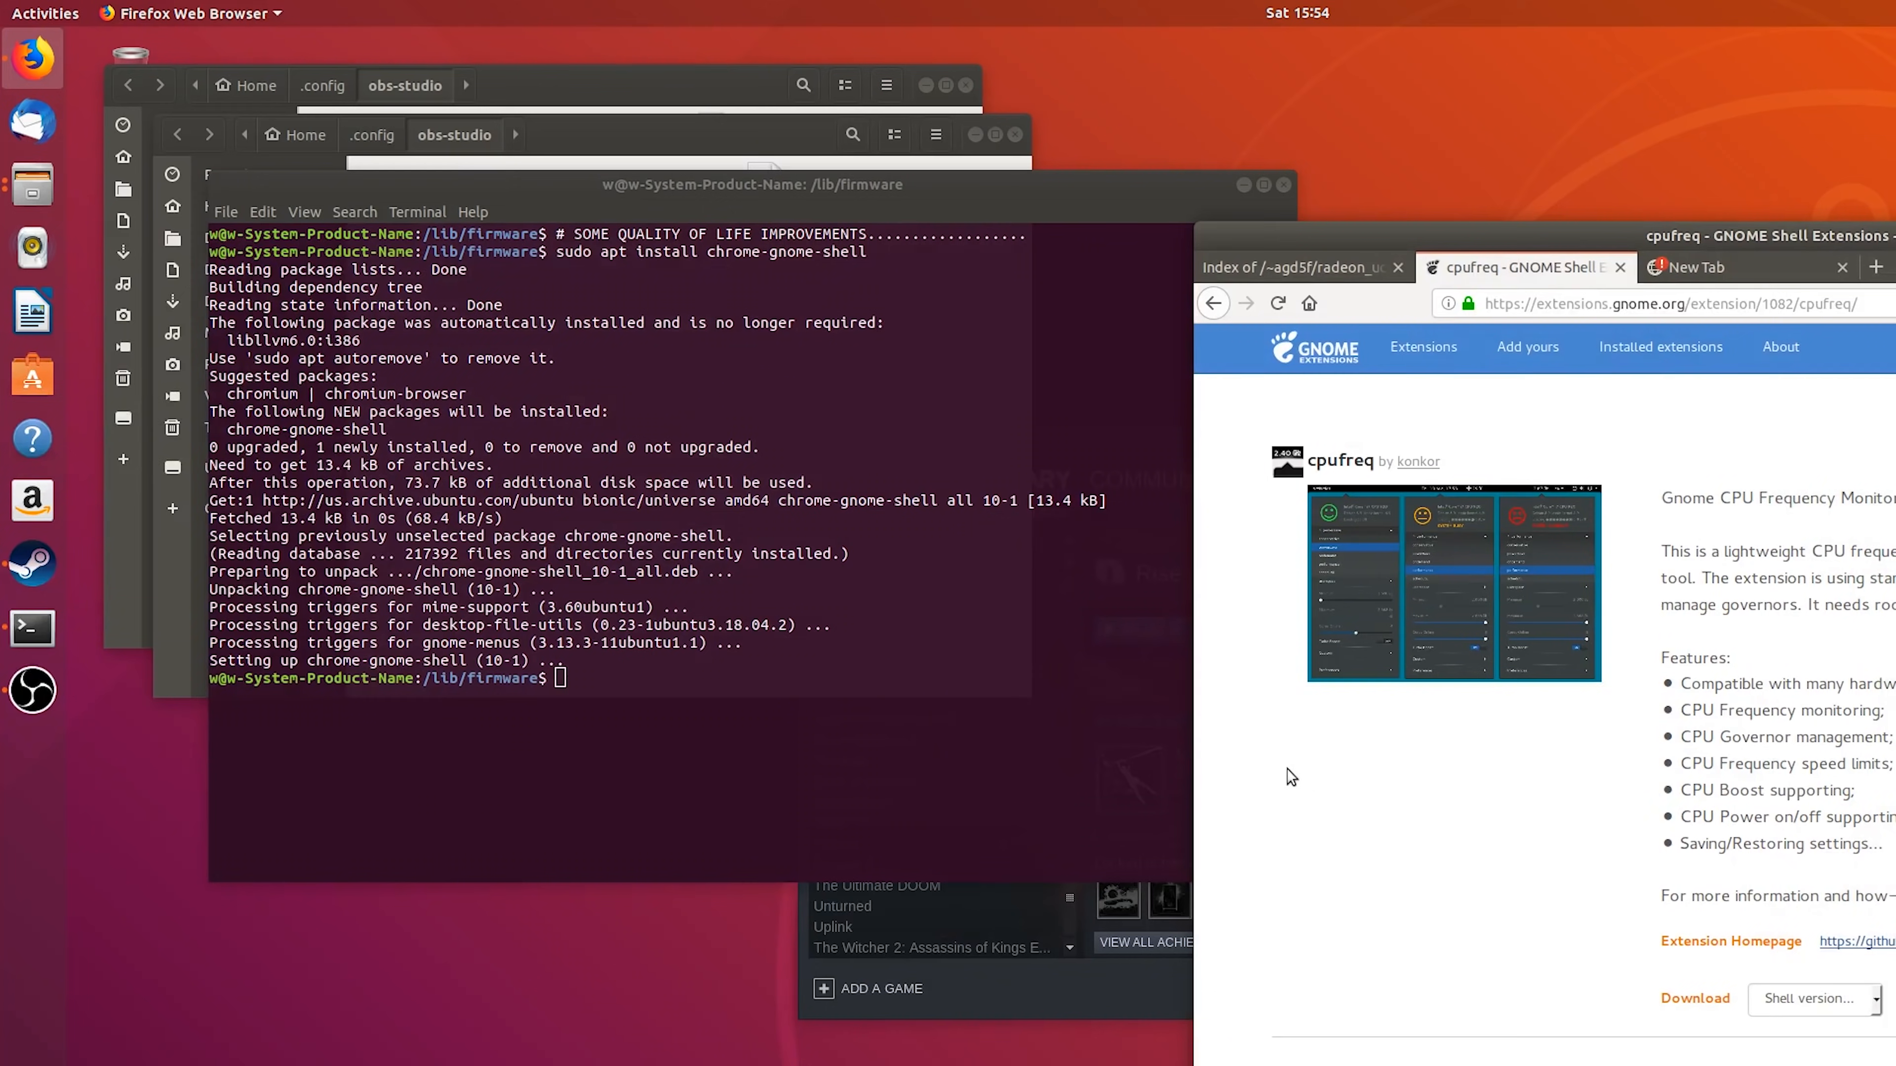
mouse_move(1426, 505)
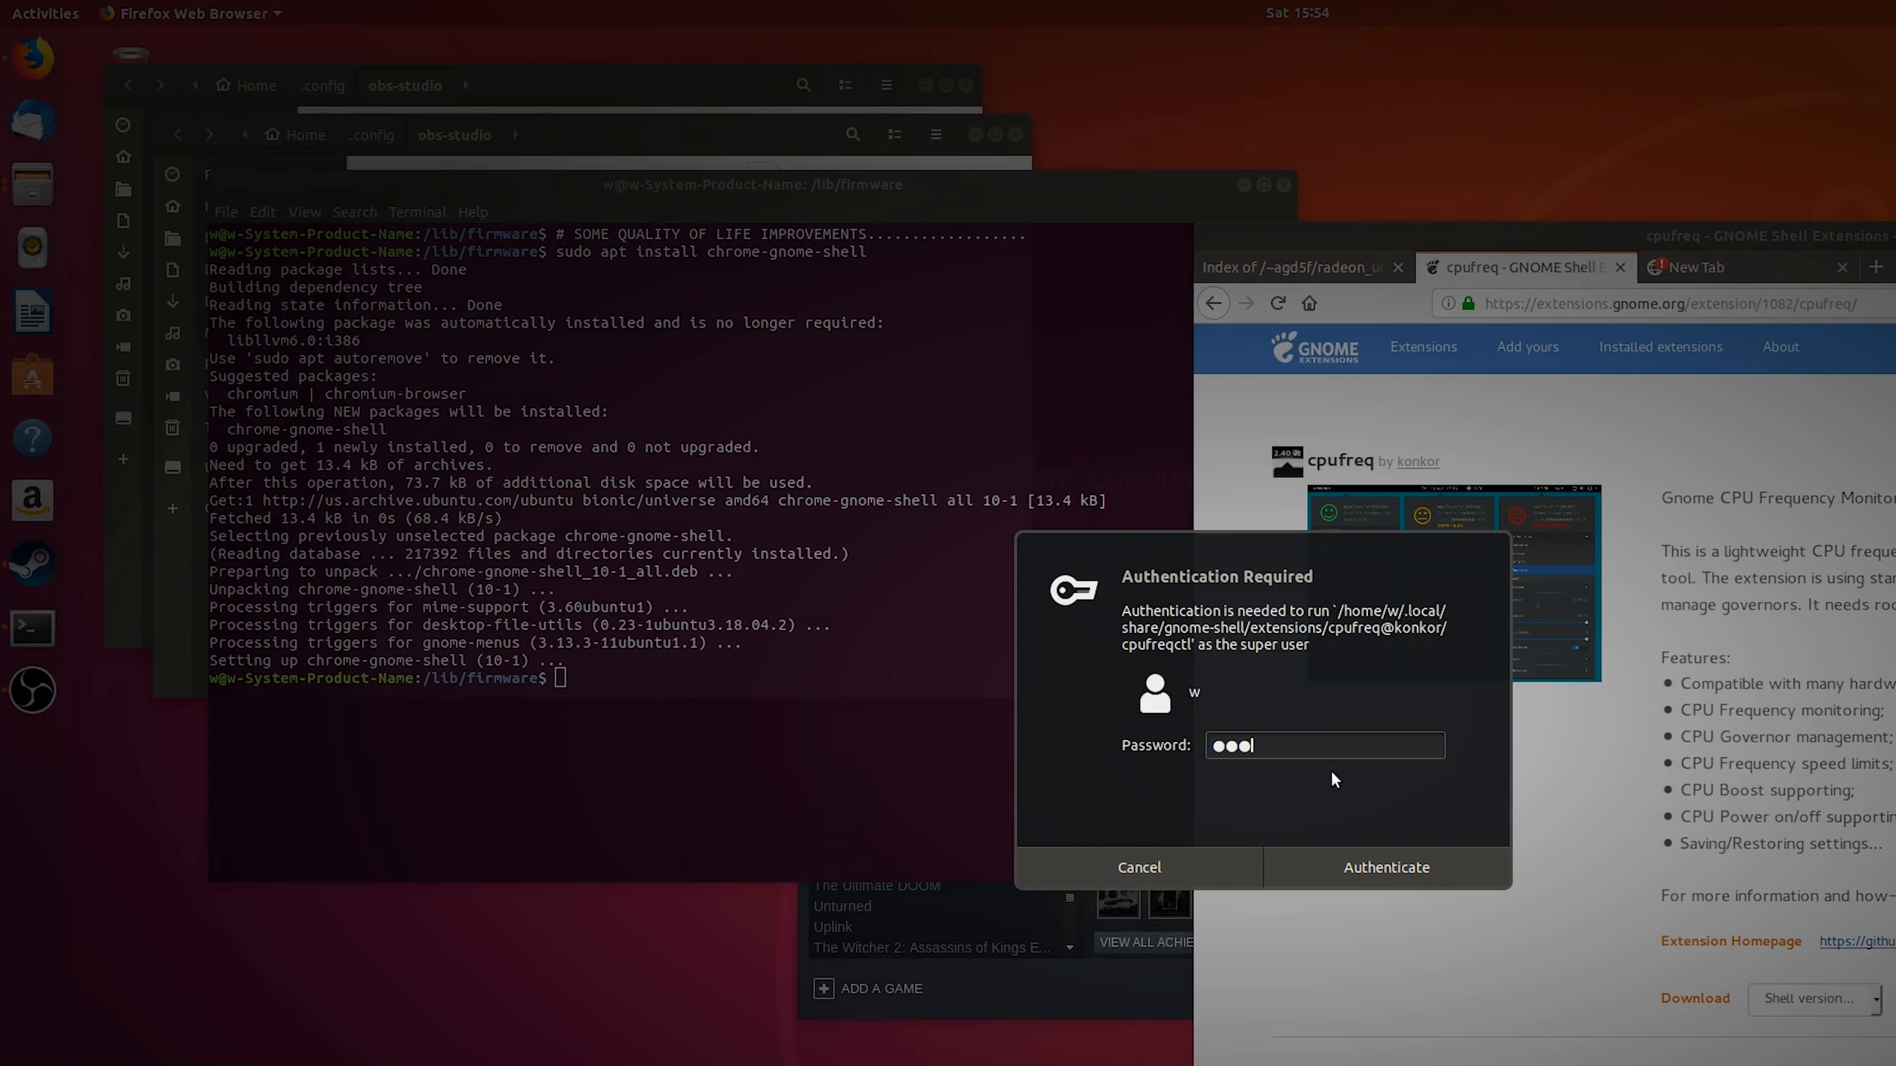
- Authenticate with the administrator password so cpufreqctl can run as super user
click(1387, 867)
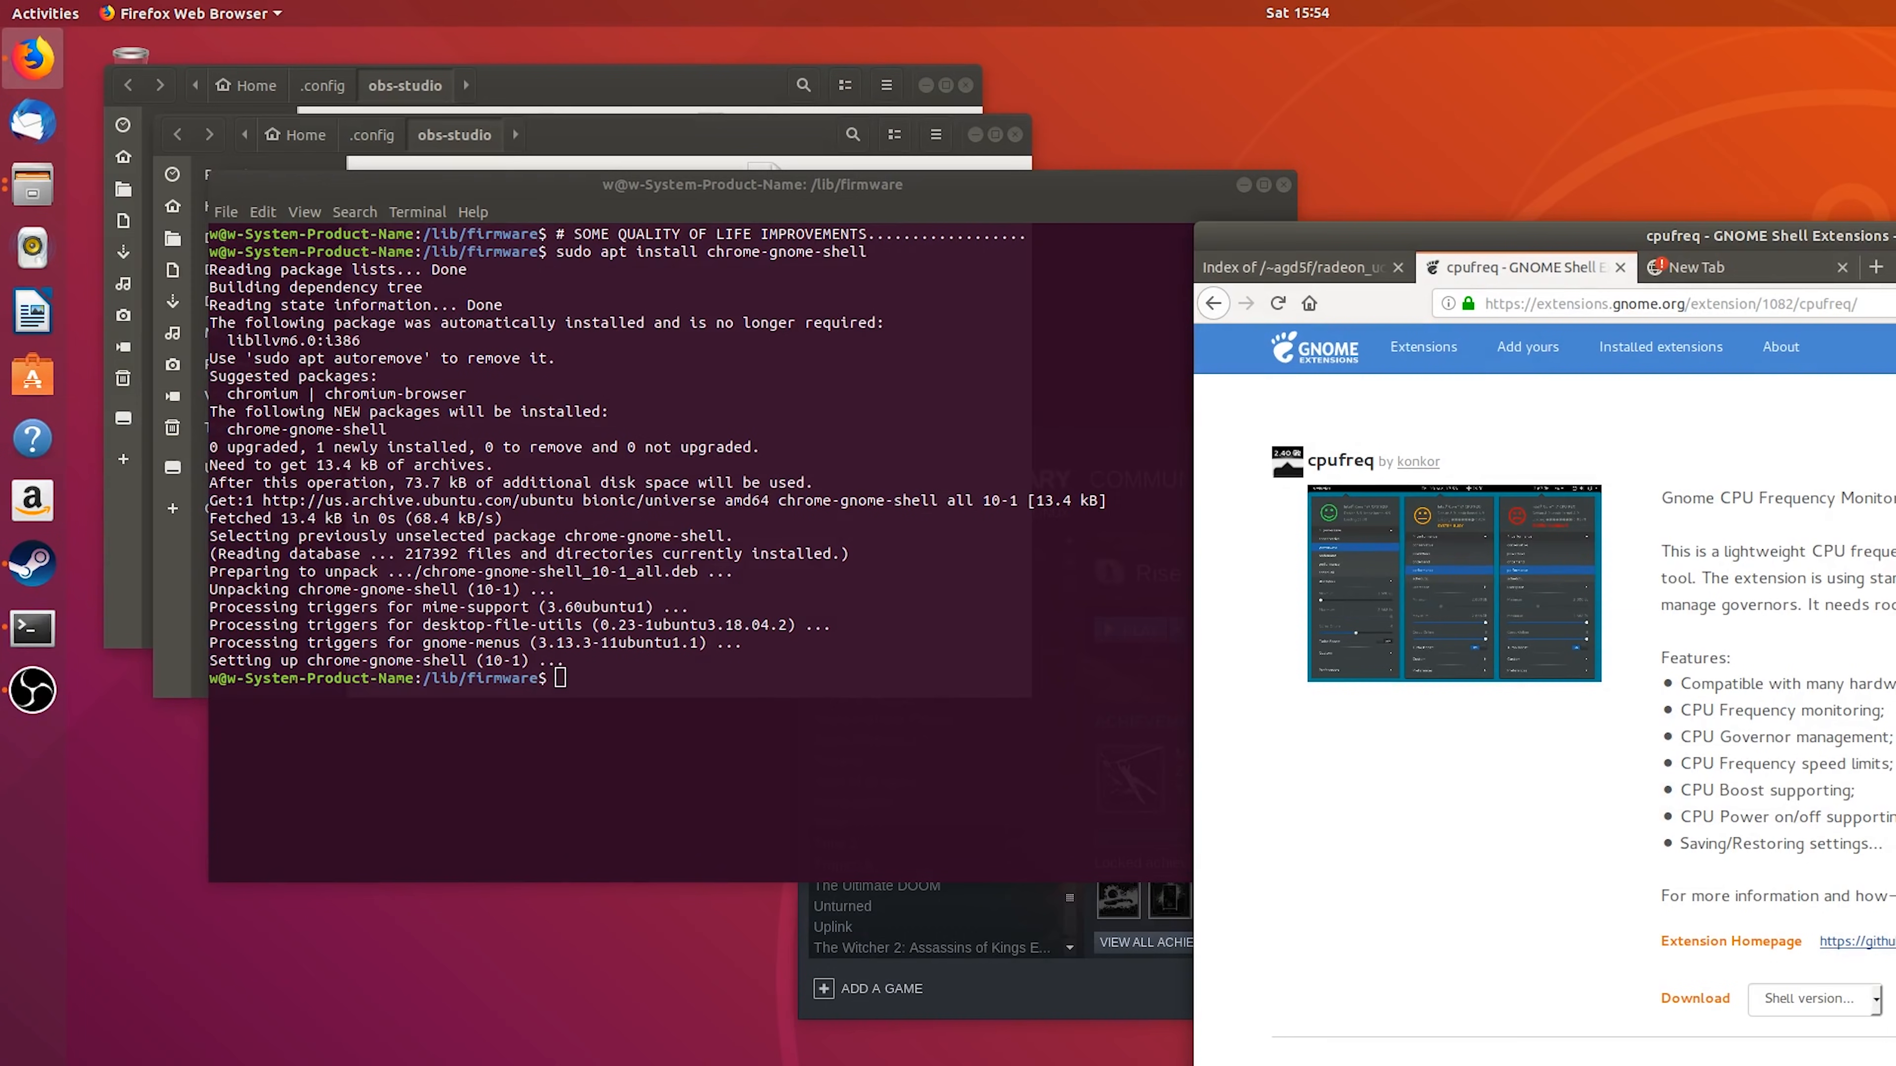
mouse_move(711, 471)
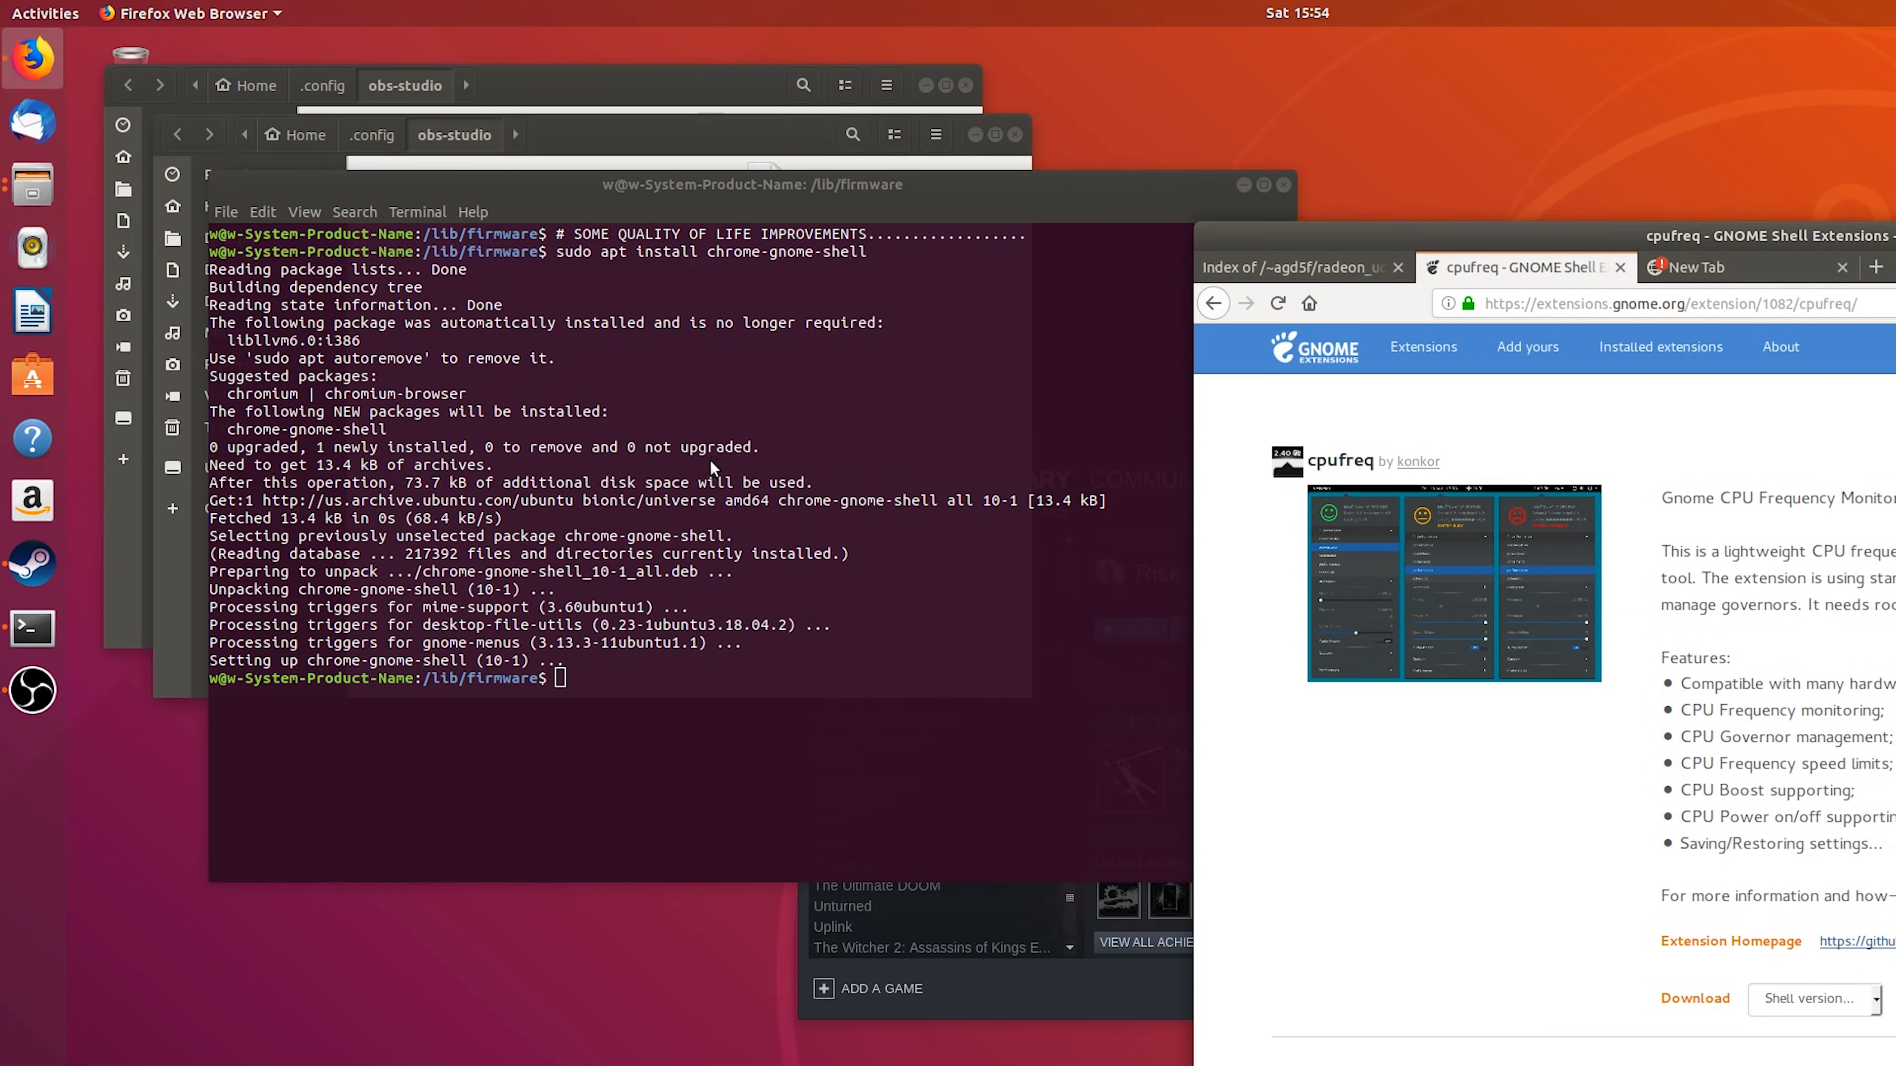
mouse_move(749, 514)
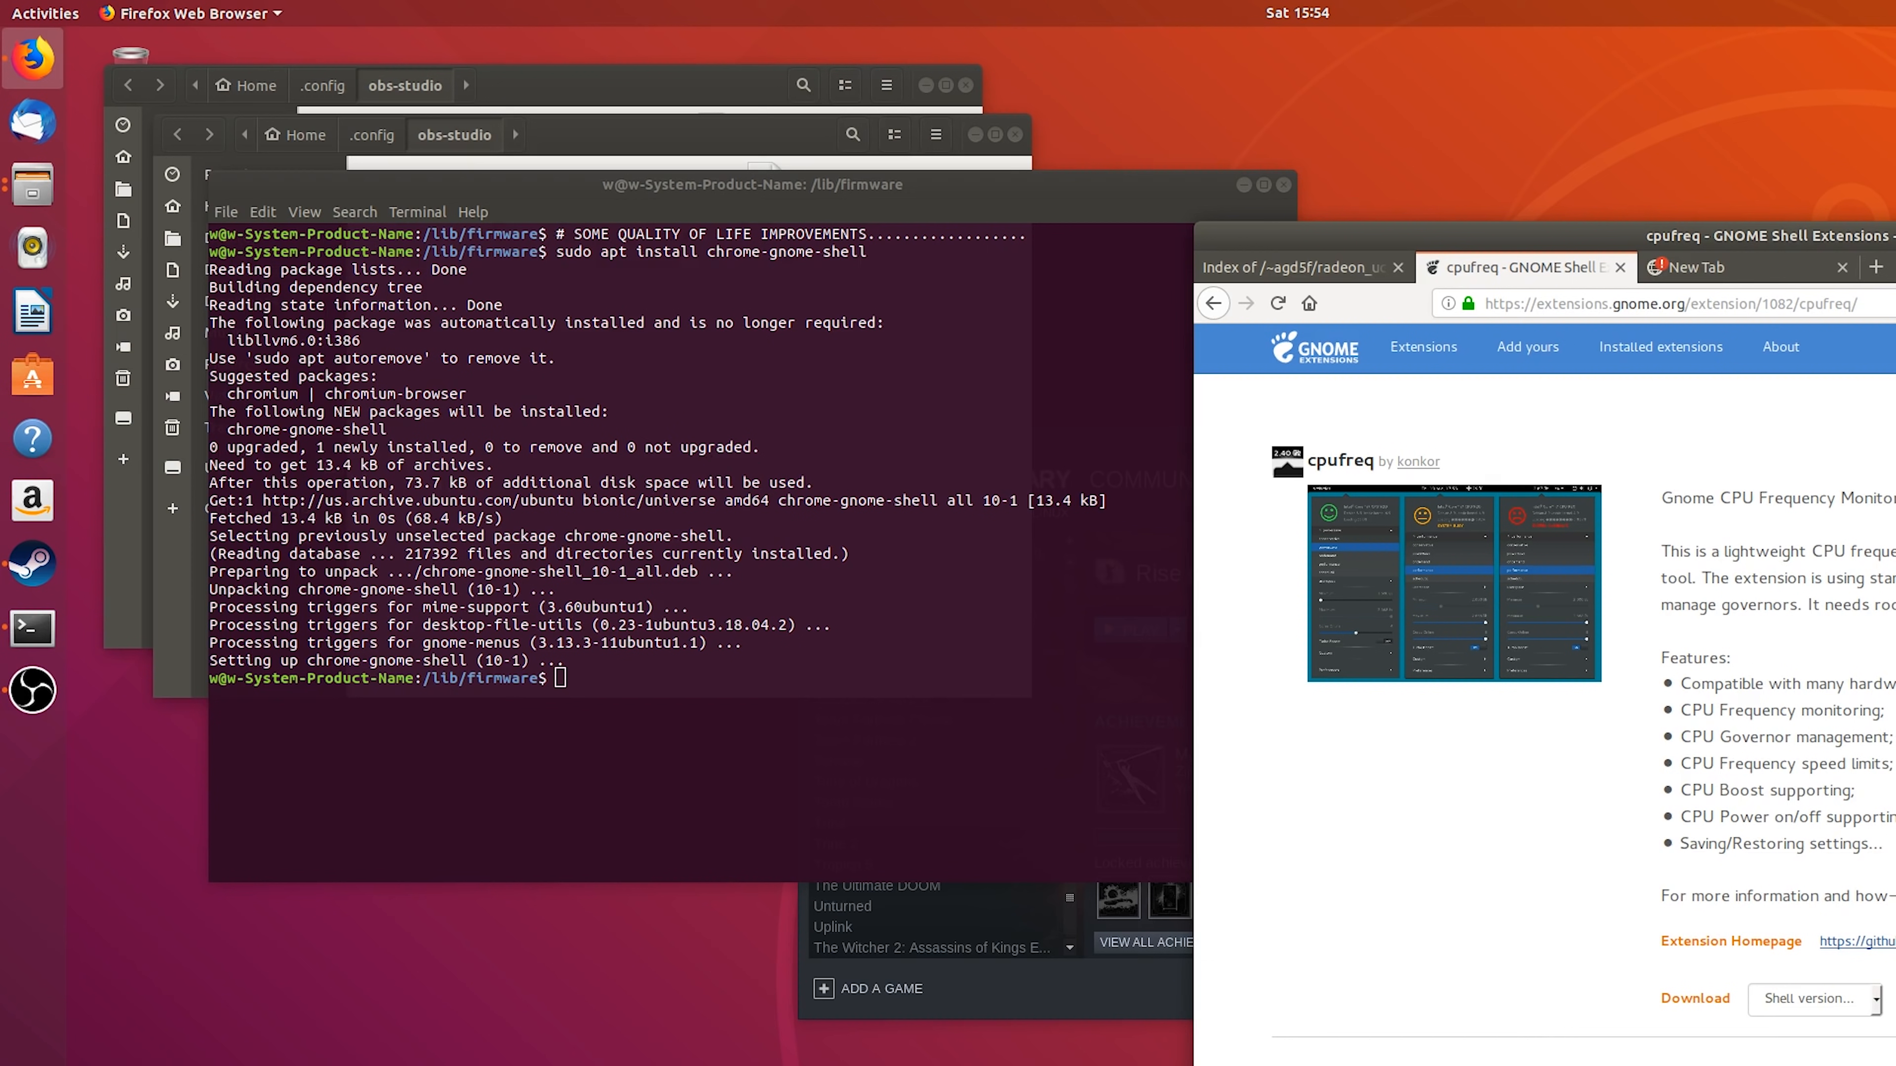
mouse_move(1166, 547)
text(sudo)
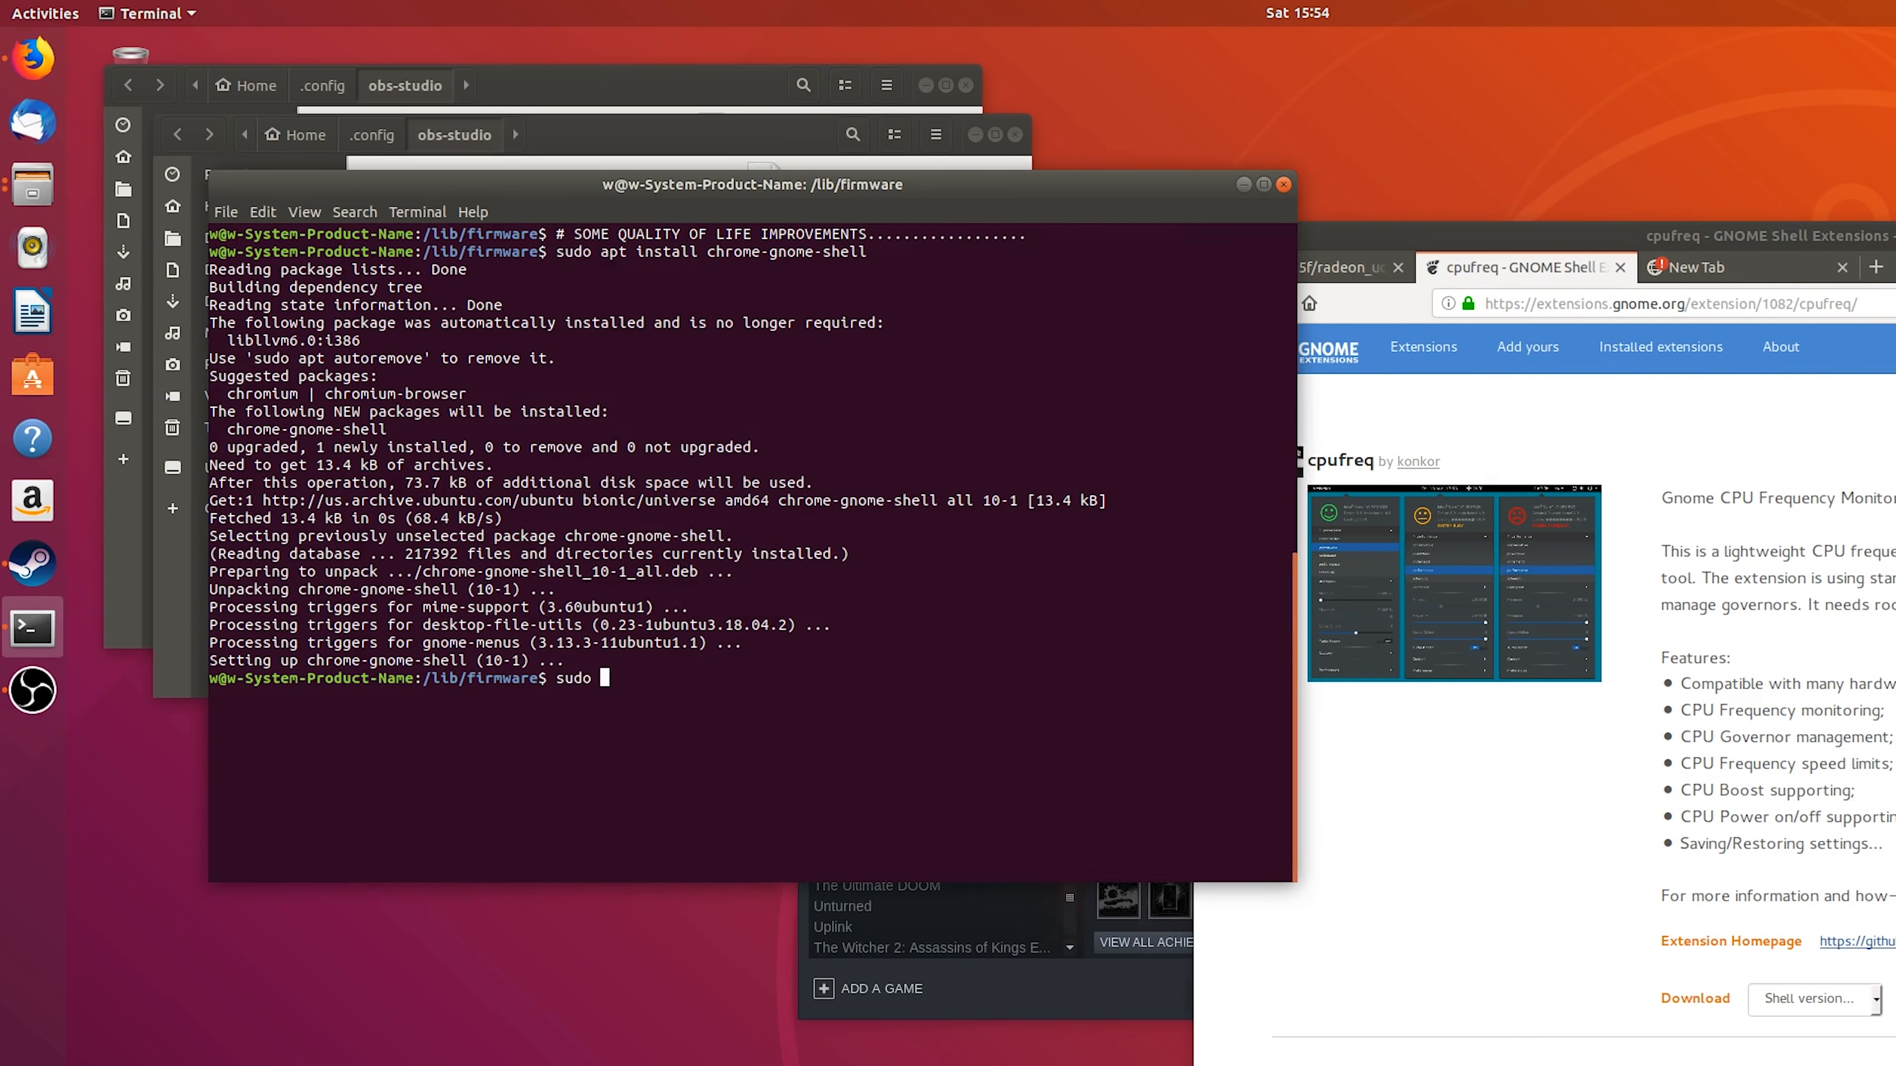
- Begin an apt remove command, then enter sudo apt install steam to start installing Steam
text(apt remove i)
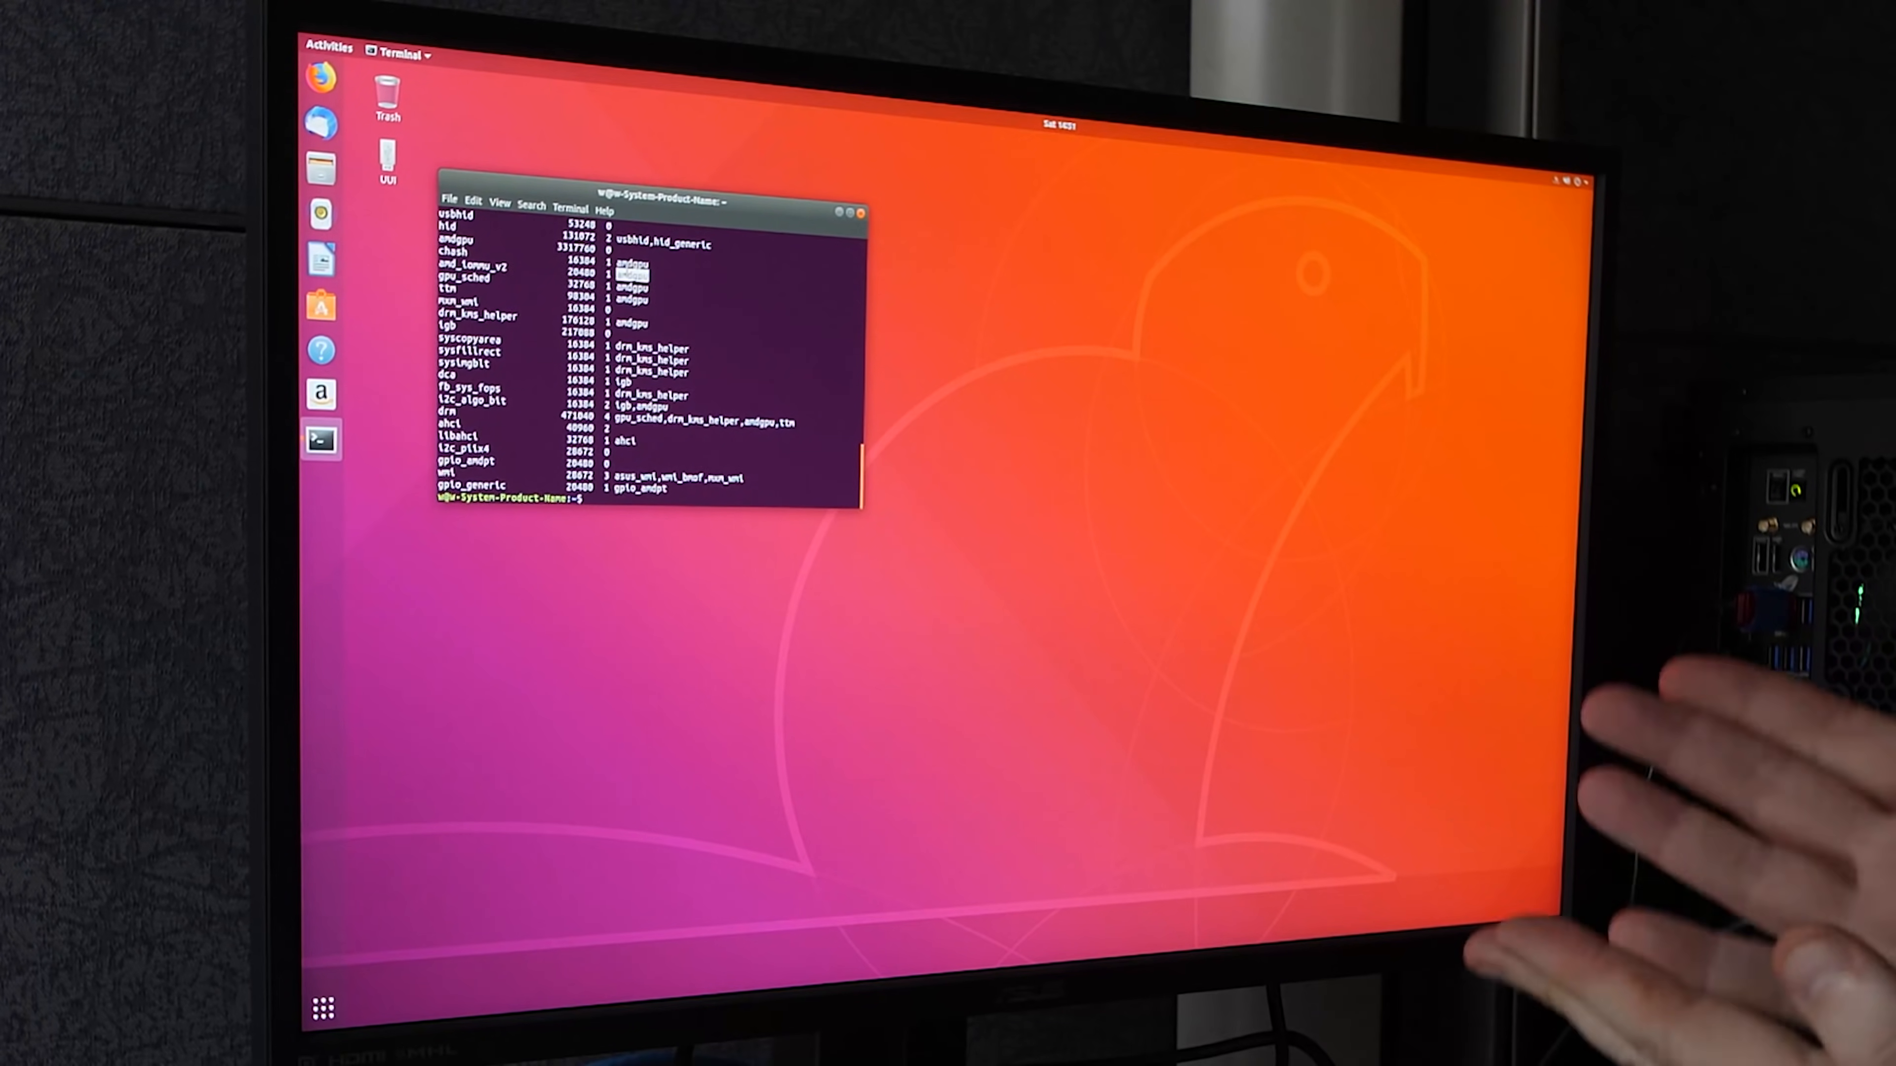
text(sudo apt install steam)
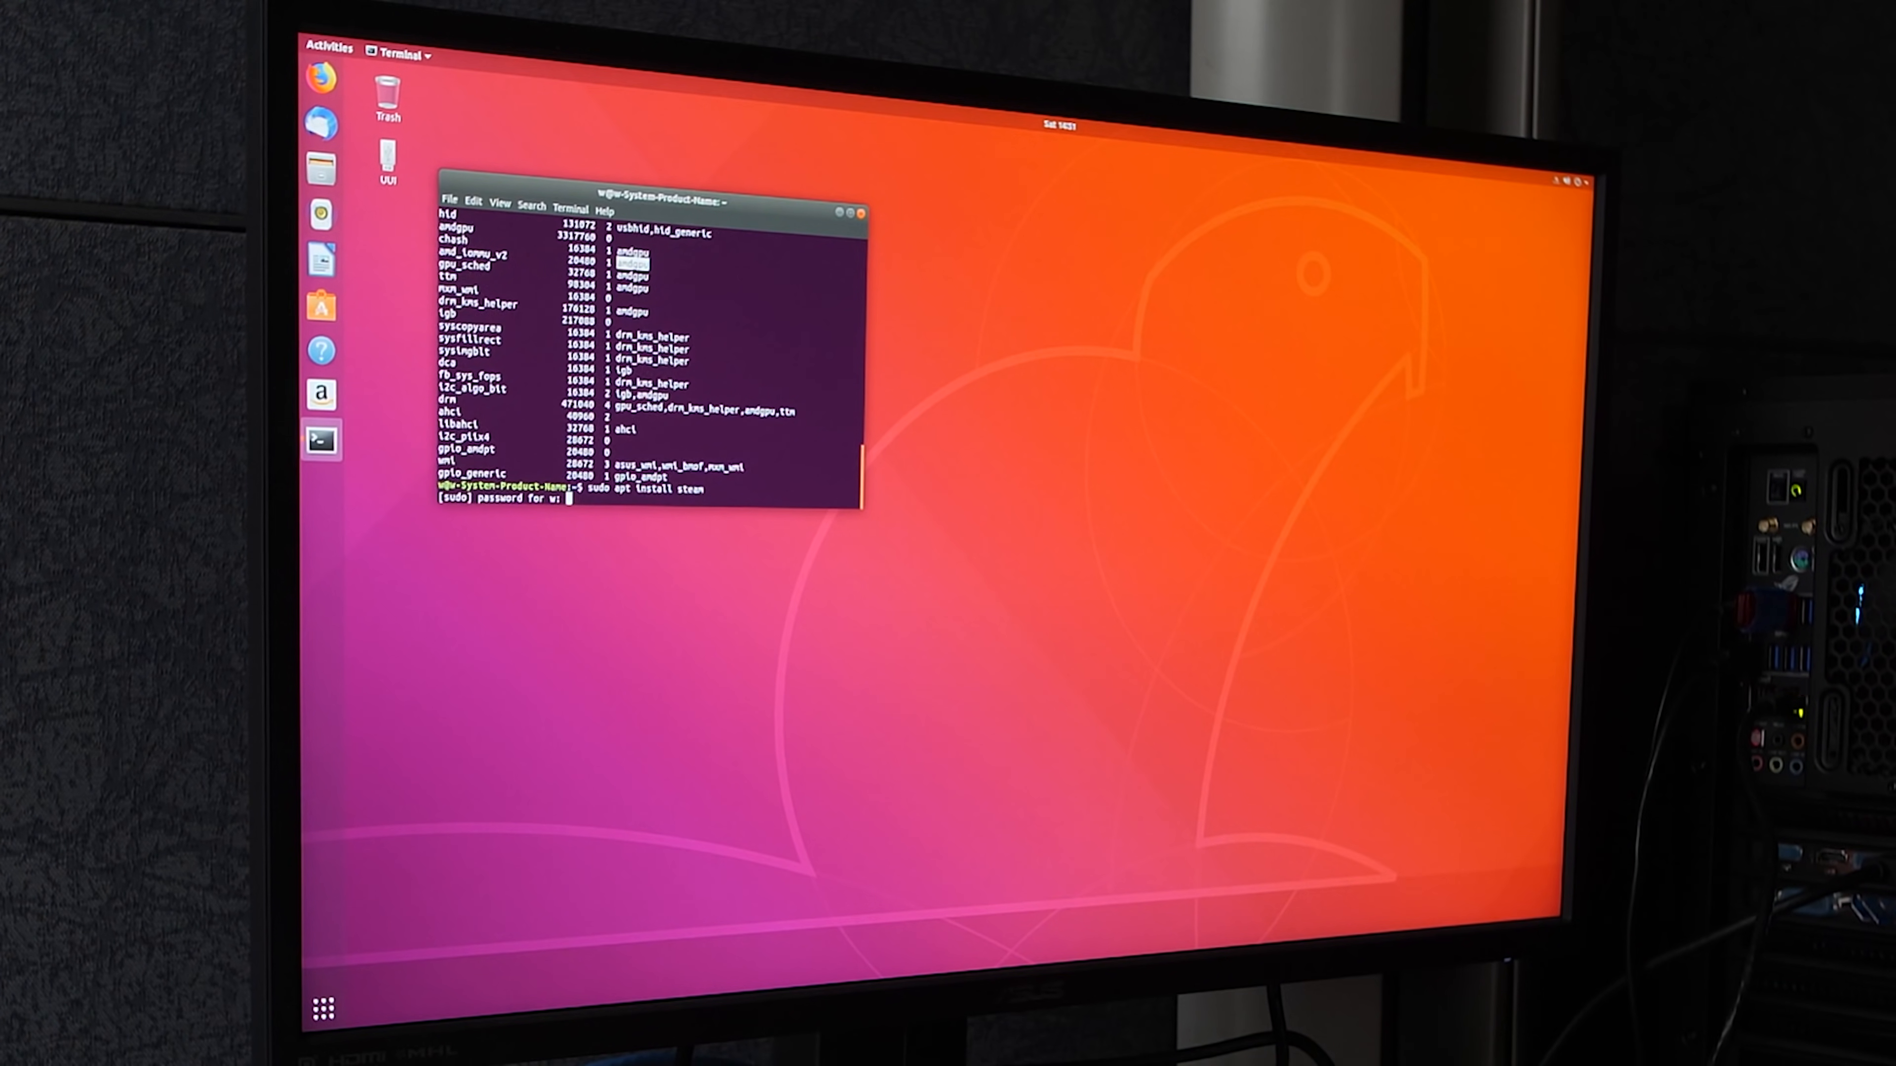